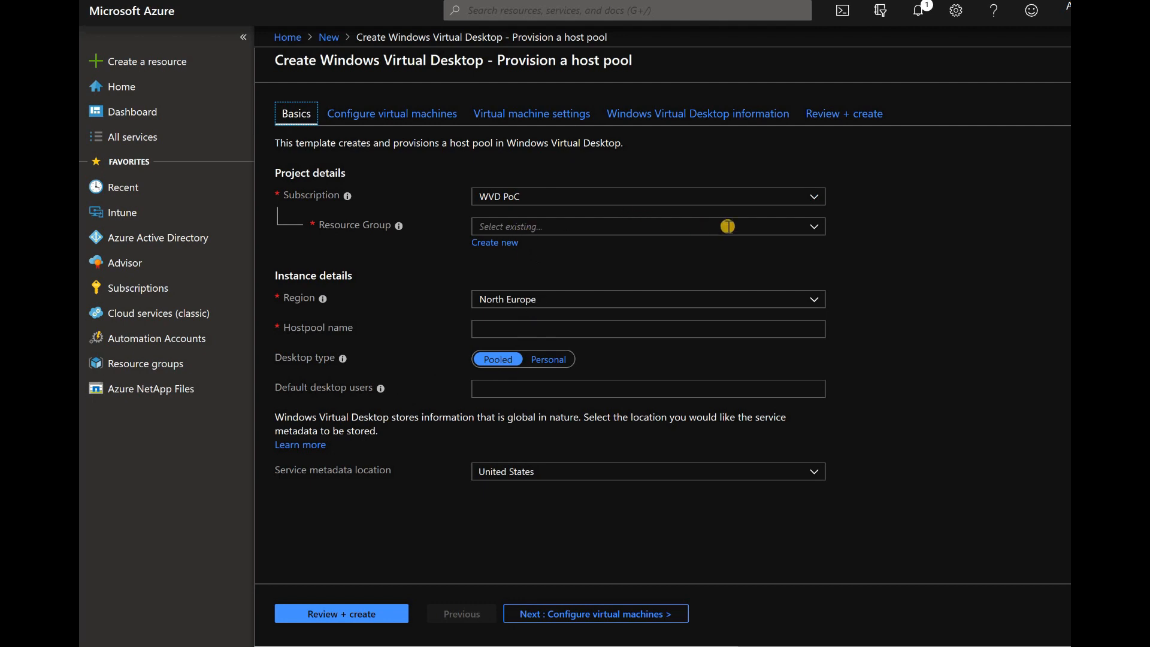
pyautogui.moveTo(495, 242)
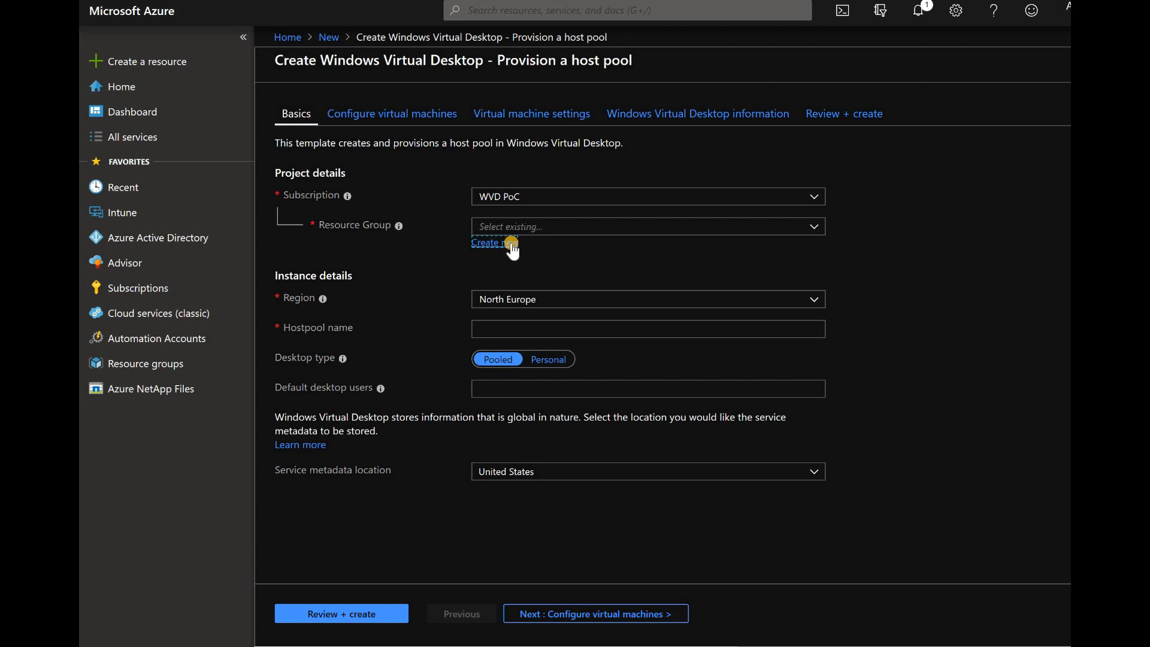
# Step: Create a new resource group and enter the name WVD-A-4 for the host pool
pyautogui.click(495, 244)
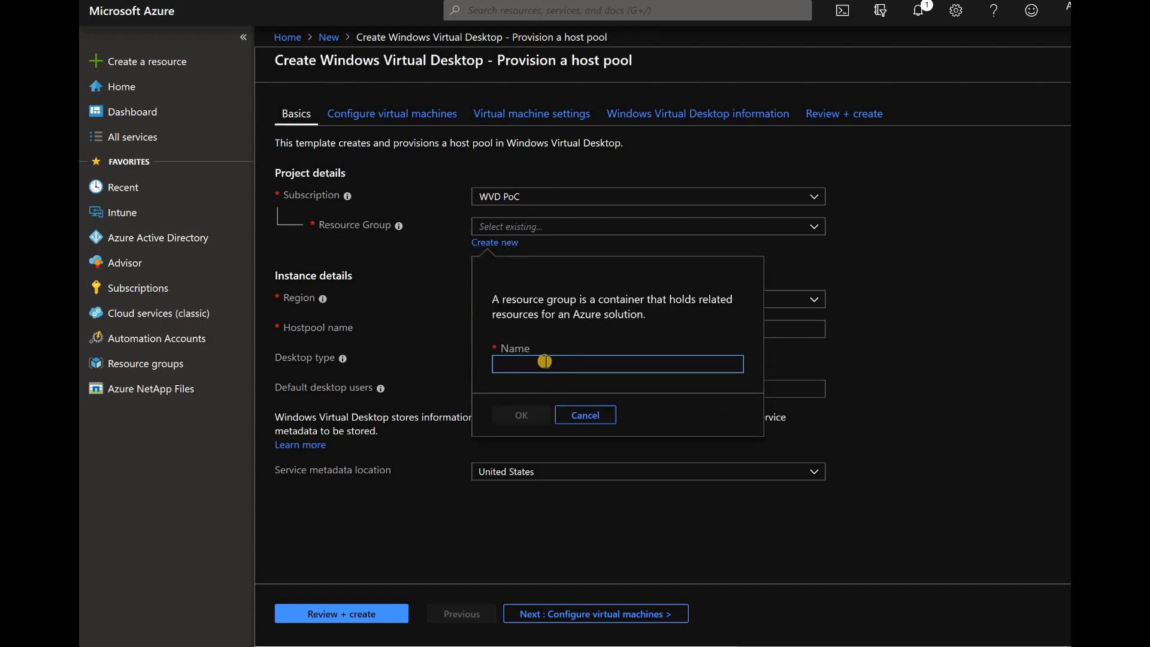
pyautogui.write('WVD-')
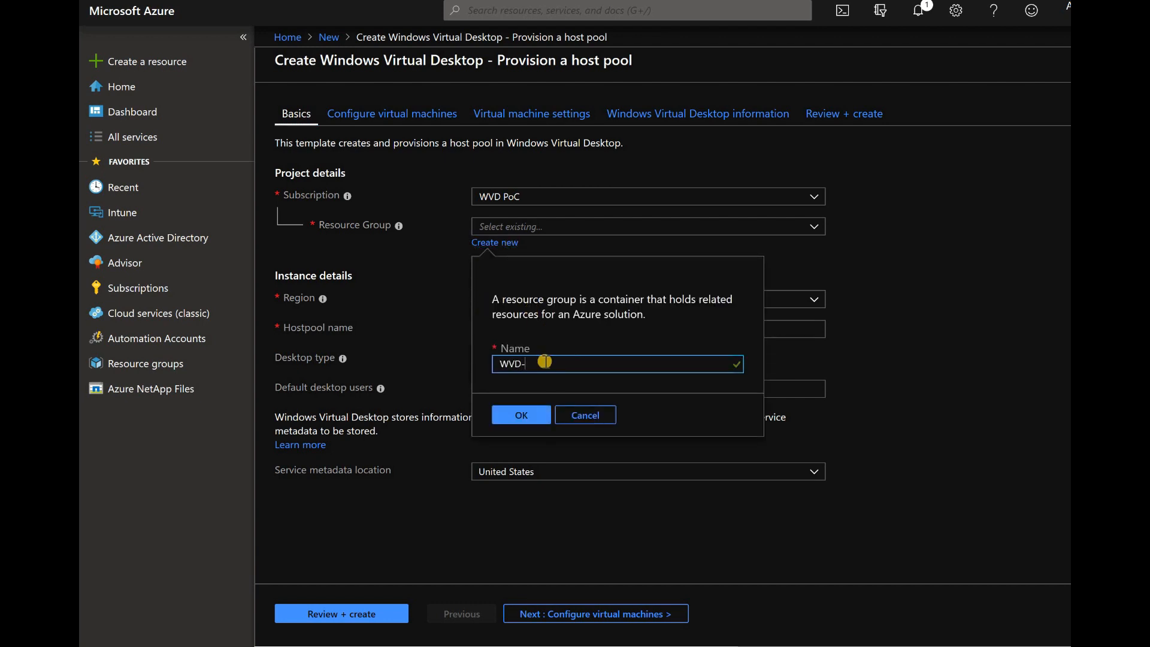
pyautogui.write('4-1')
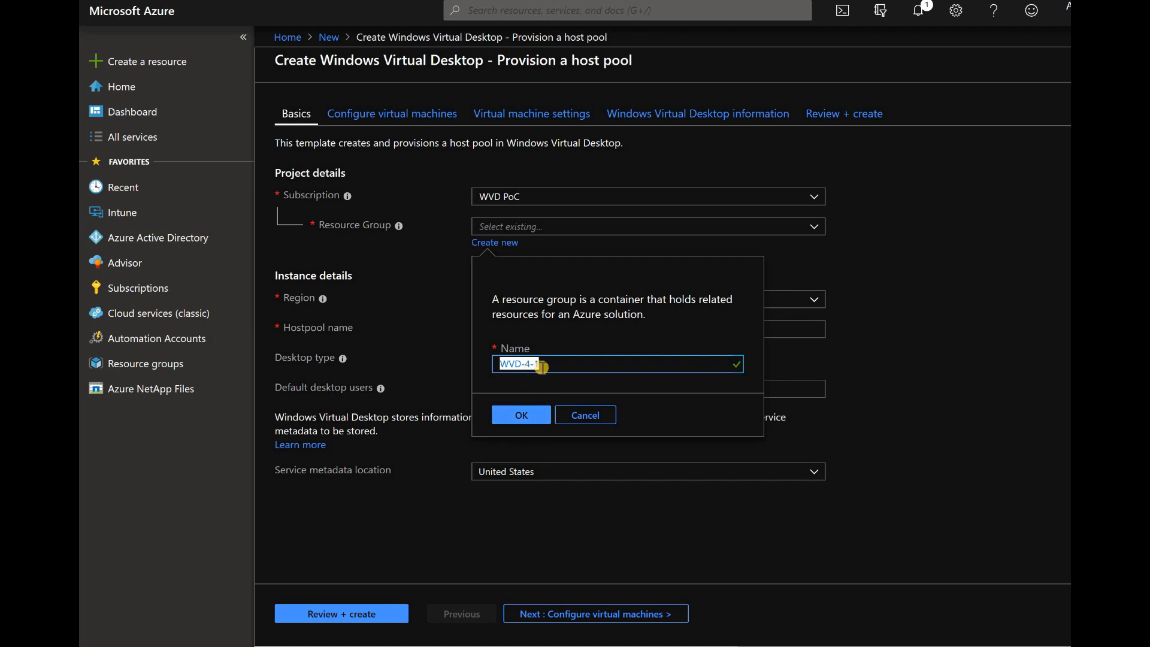
pyautogui.write('WVD-1-1')
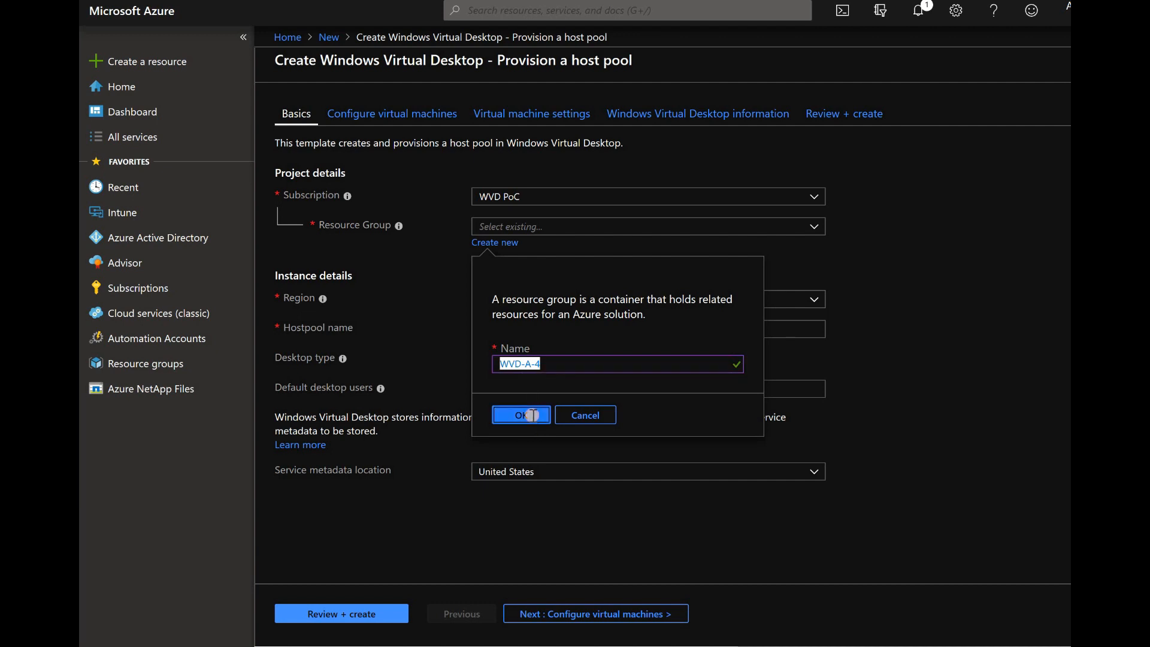
# Step: Confirm resource group WVD-A-4, choose region East US 2, and name the host pool WVD-A-41
pyautogui.click(522, 414)
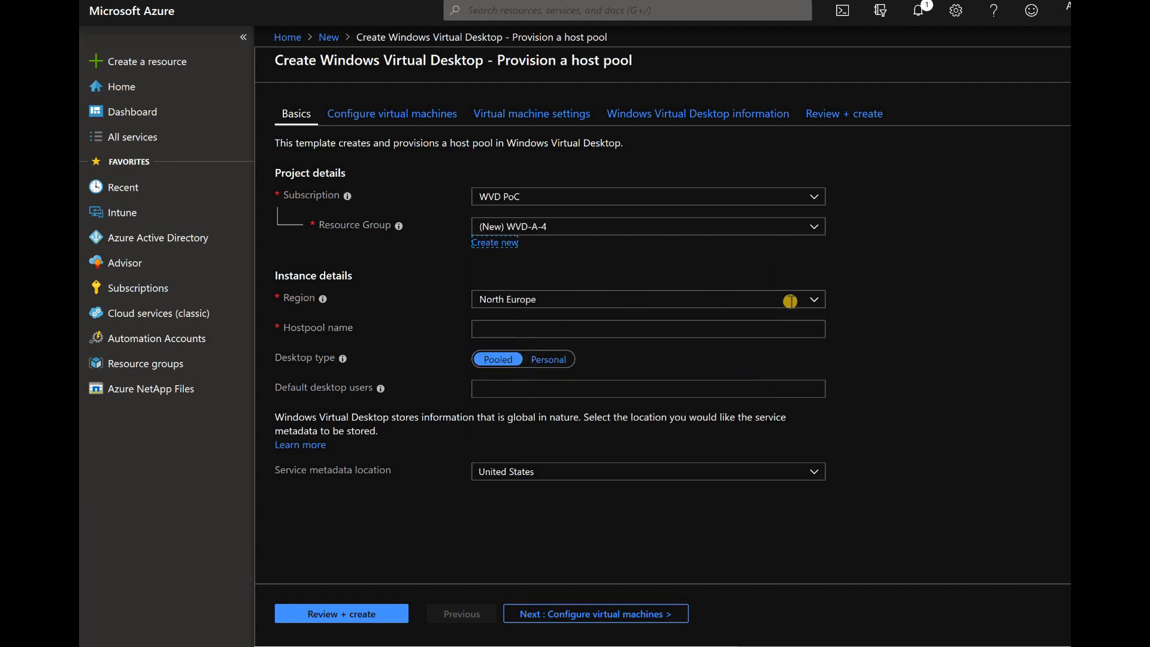
pyautogui.click(649, 298)
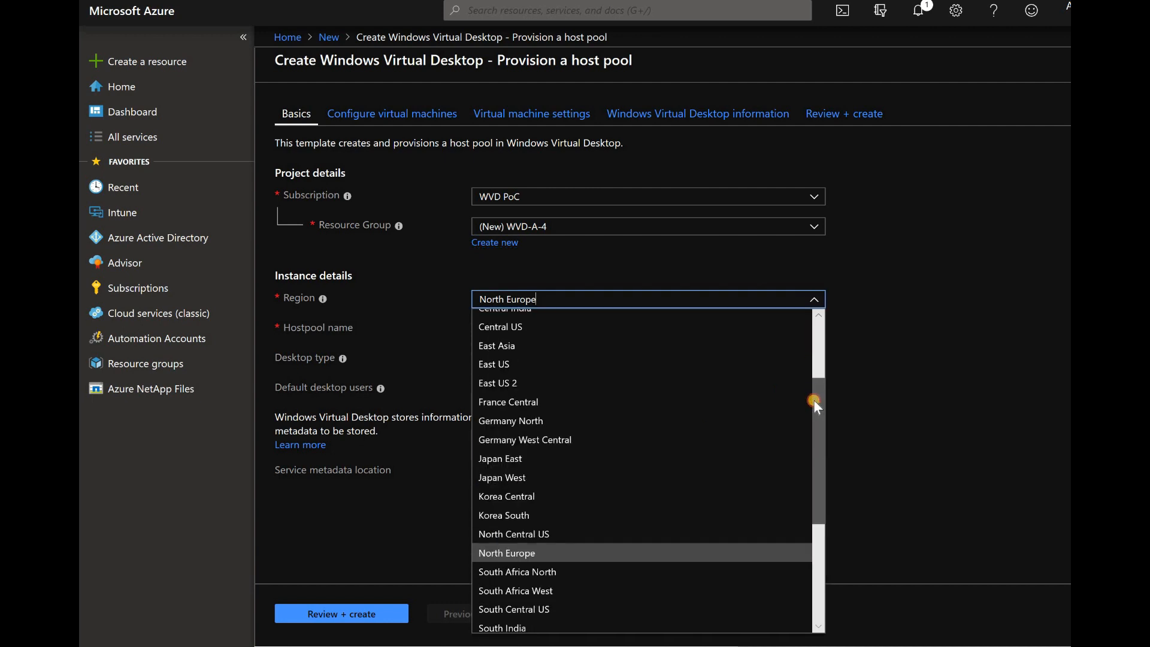
pyautogui.click(497, 383)
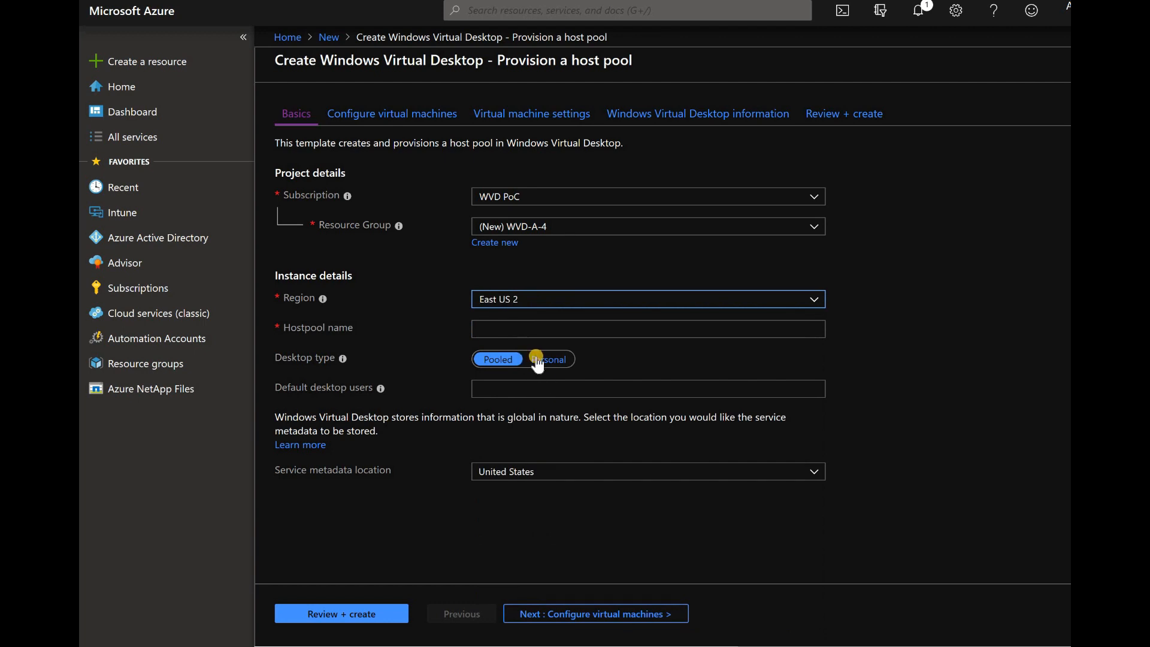
pyautogui.write('WVD-A-41')
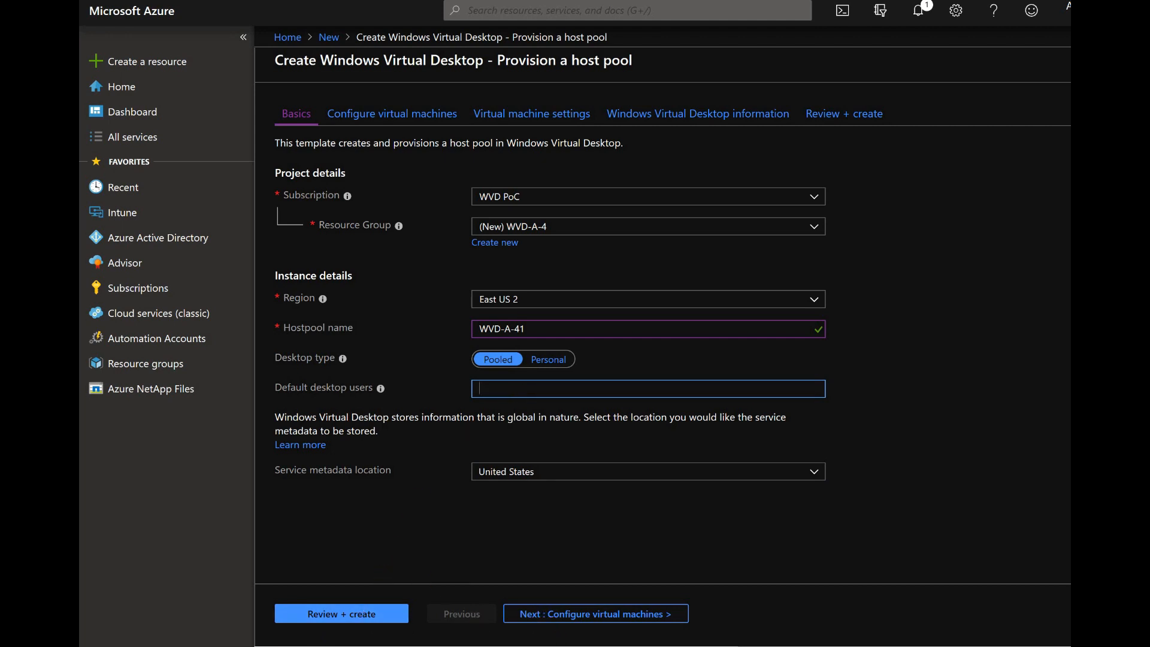
# Step: Change the VM size to Standard D32 v3 (32 vCPUs, 128 GB) for one user, filtering sizes by D
pyautogui.click(595, 614)
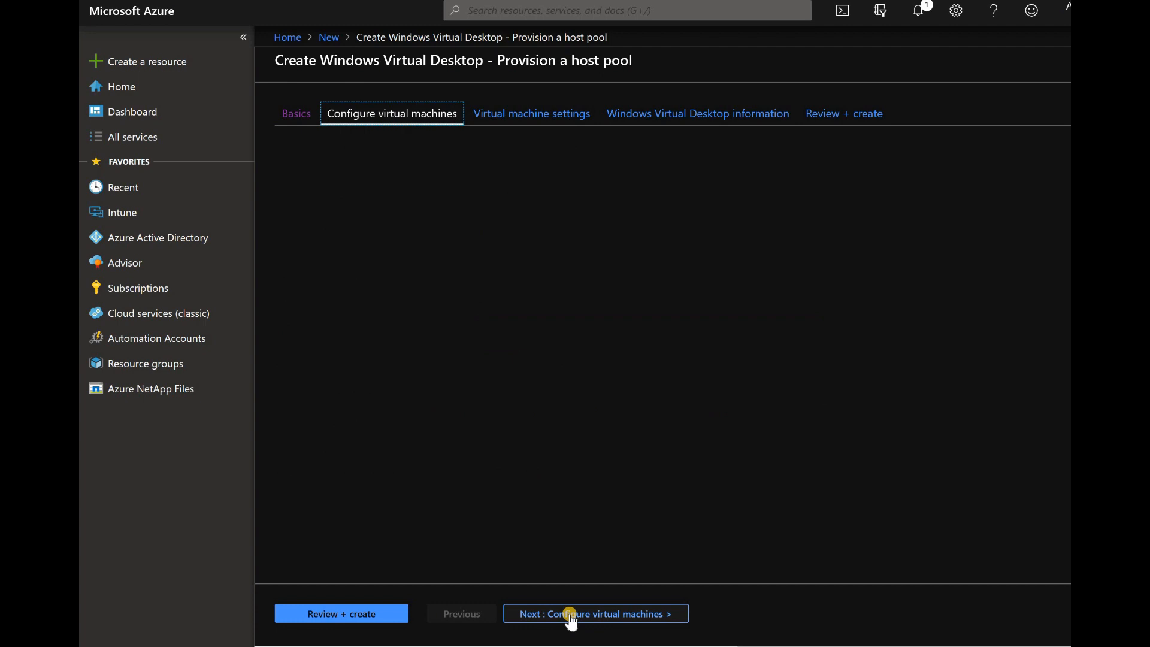
pyautogui.click(596, 614)
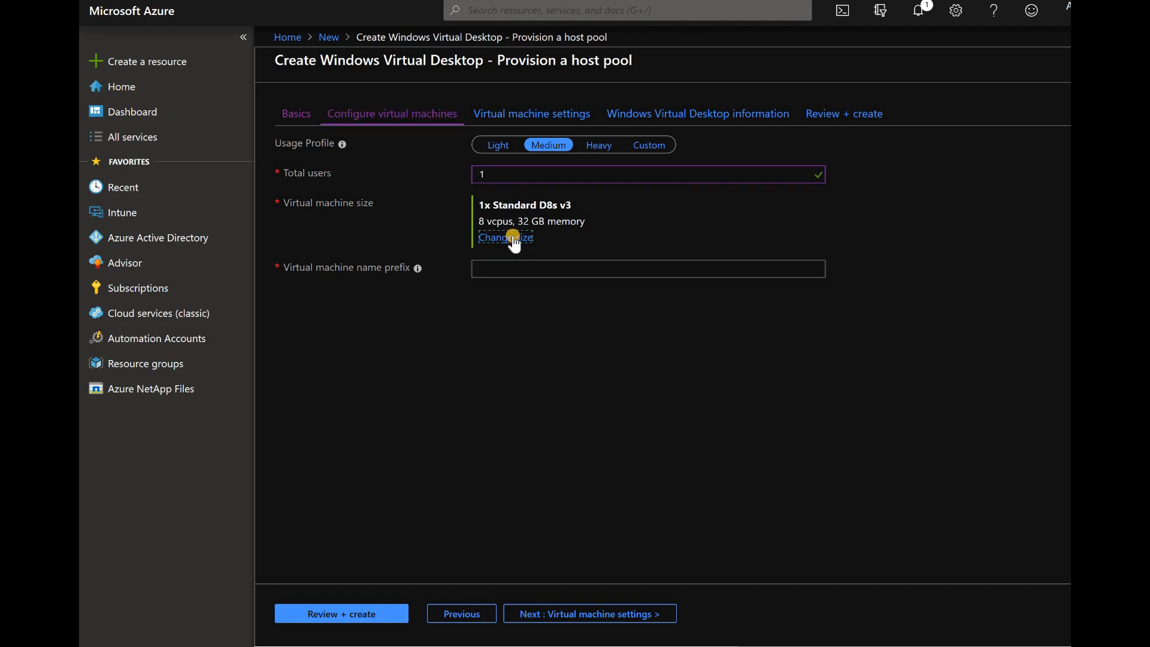
pyautogui.click(504, 237)
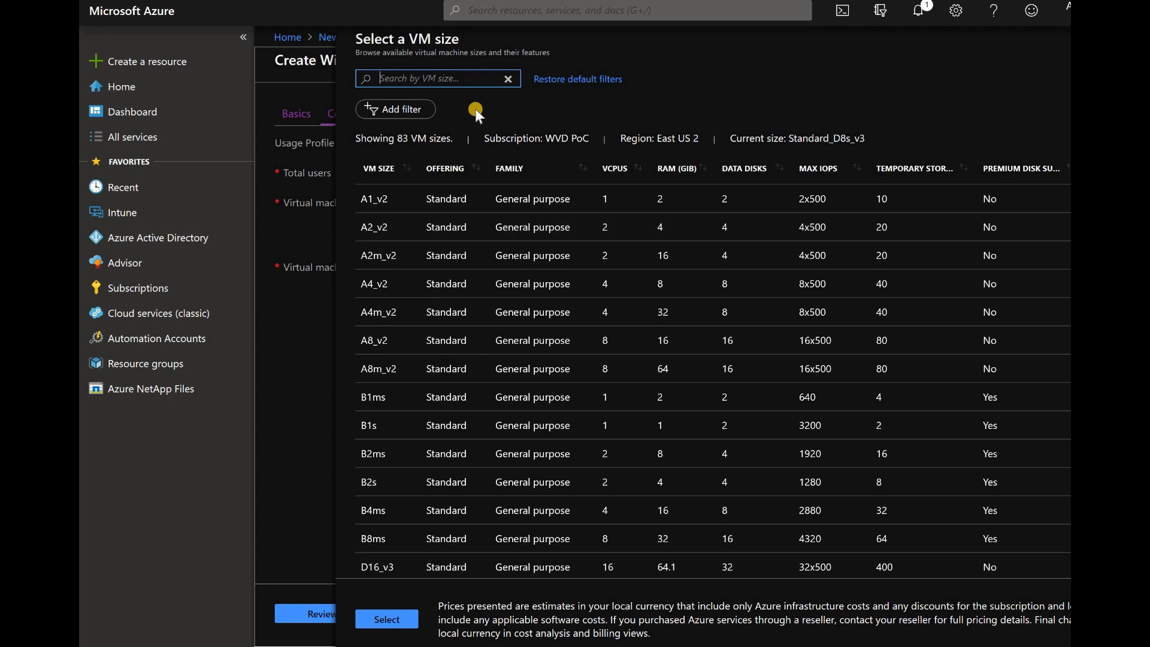
pyautogui.write('D')
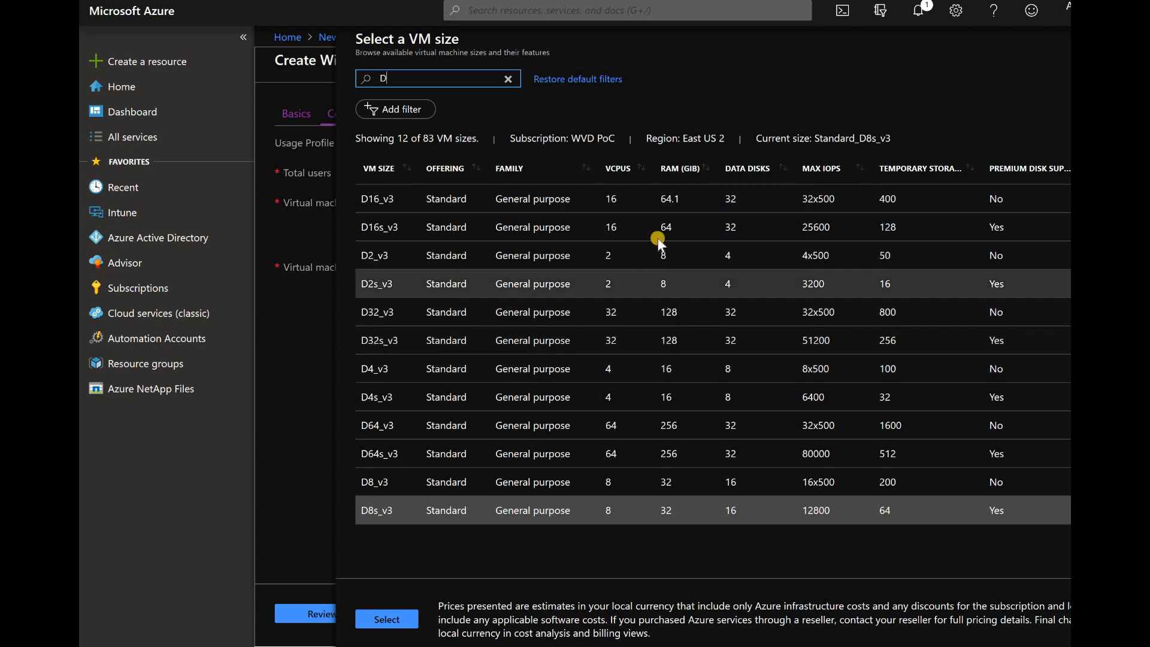
pyautogui.moveTo(663, 199)
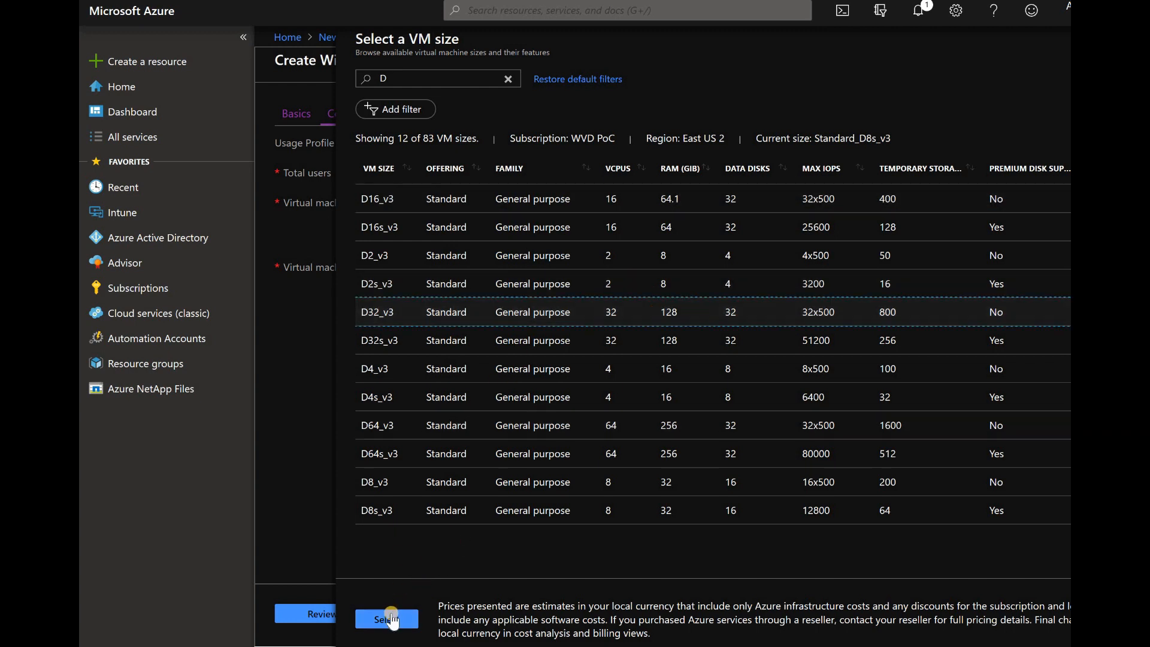
pyautogui.click(387, 620)
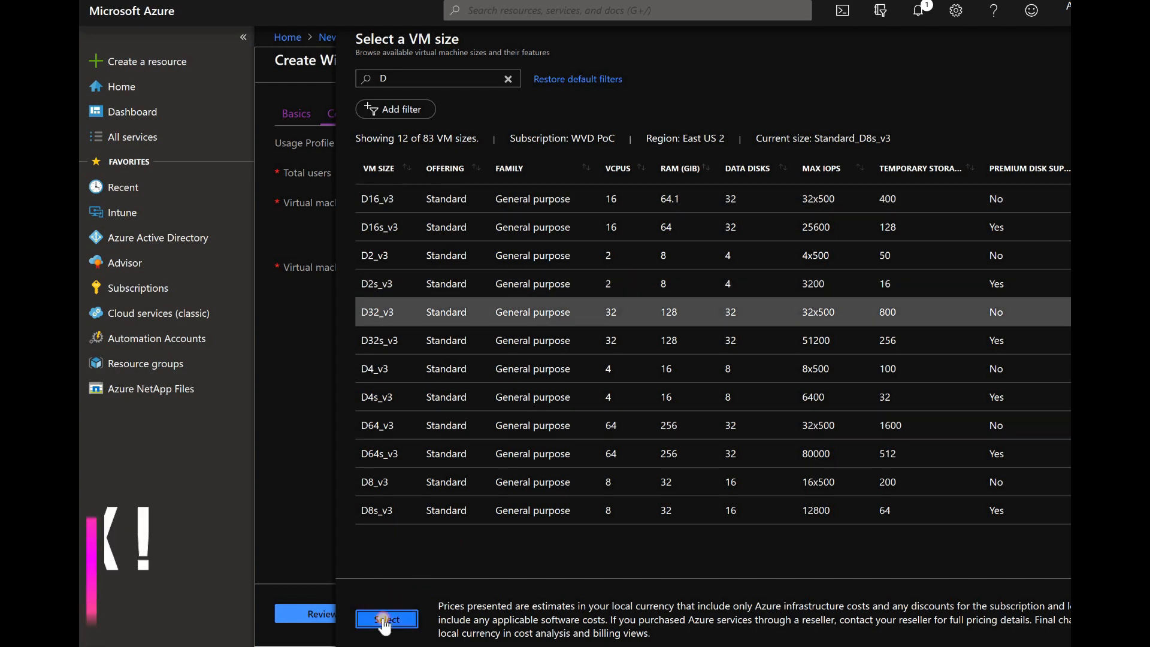
pyautogui.click(387, 620)
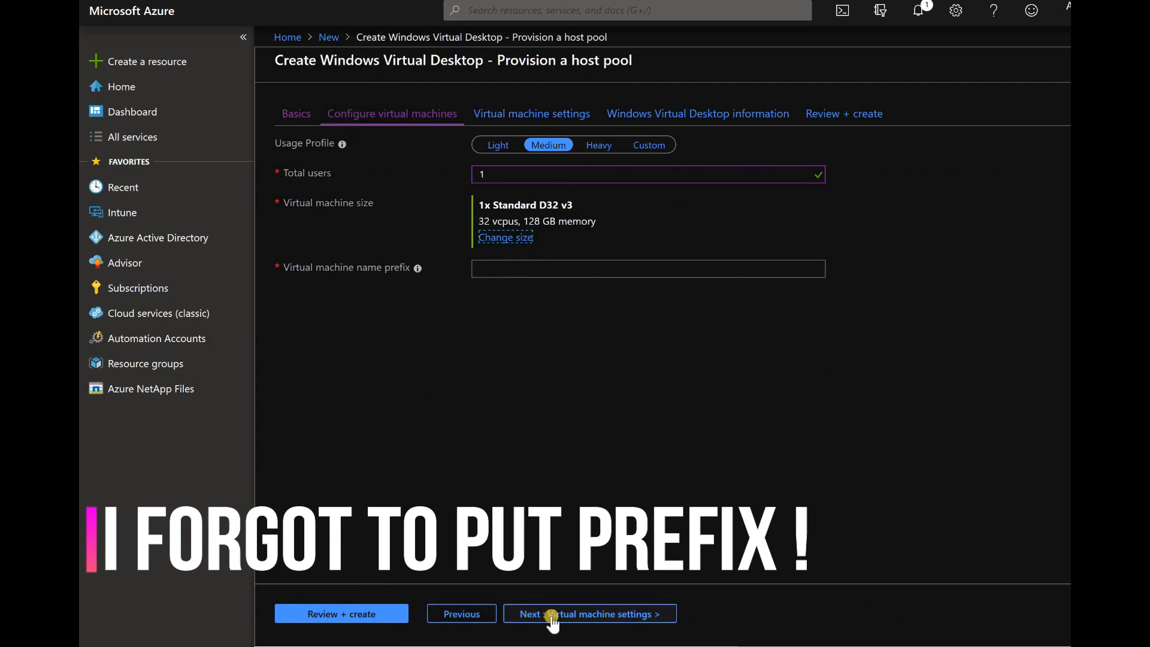
# Step: Use the Windows 10 Enterprise multi-session with Office 365 ProPlus image on Standard SSD with domain join details
pyautogui.click(588, 614)
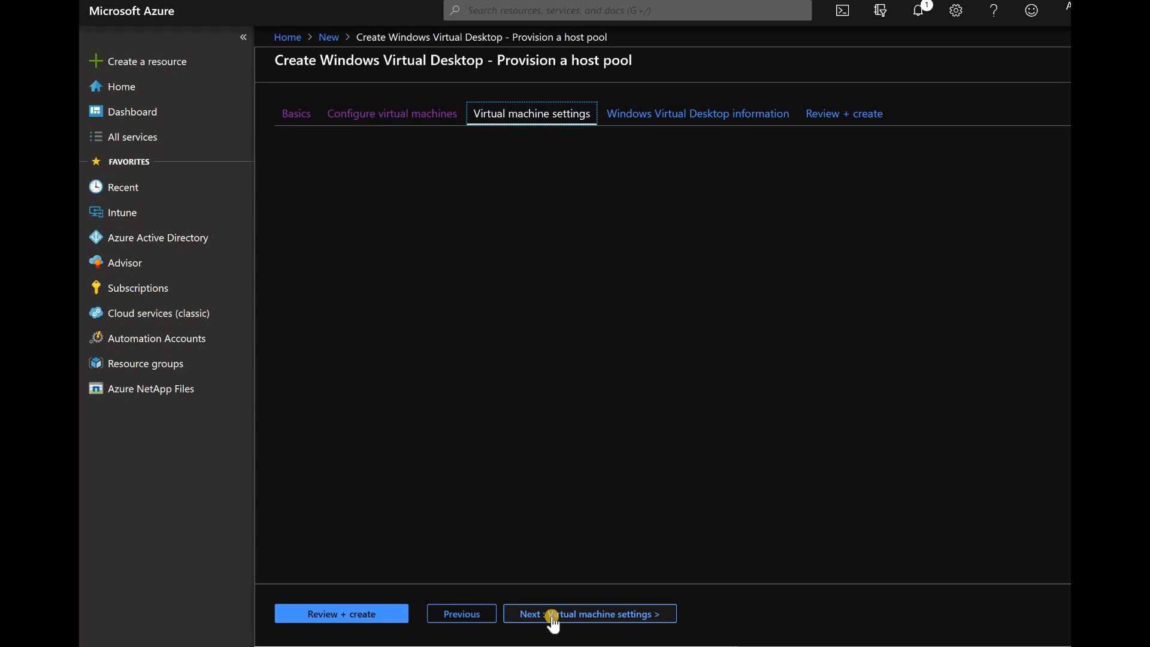
pyautogui.click(589, 613)
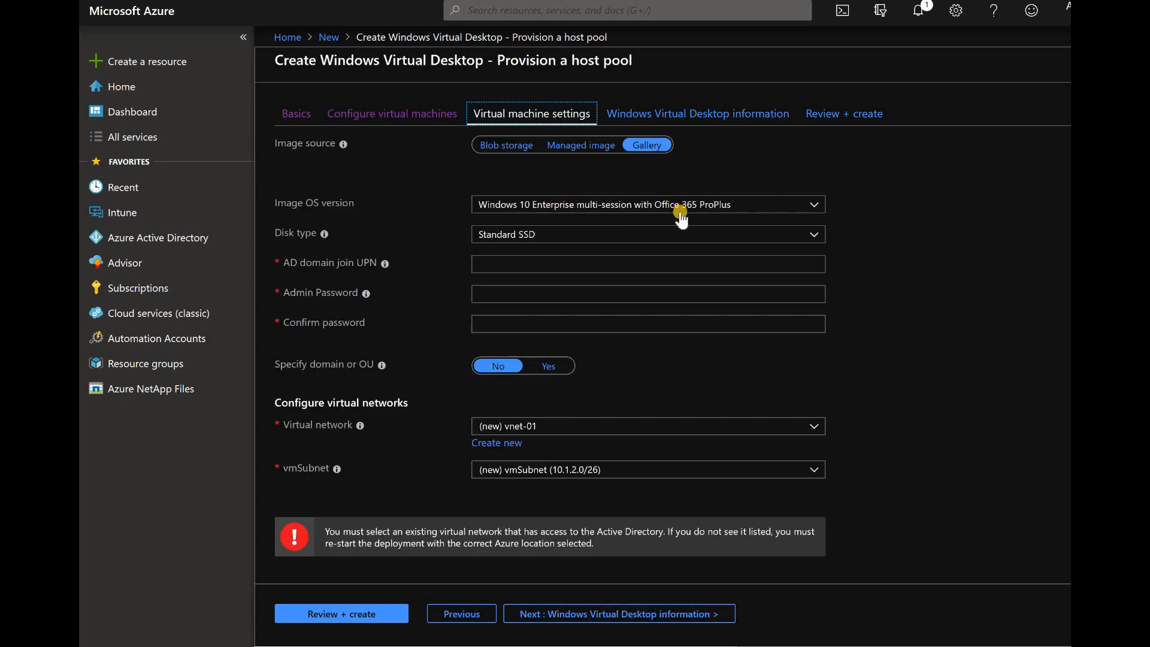
pyautogui.click(647, 204)
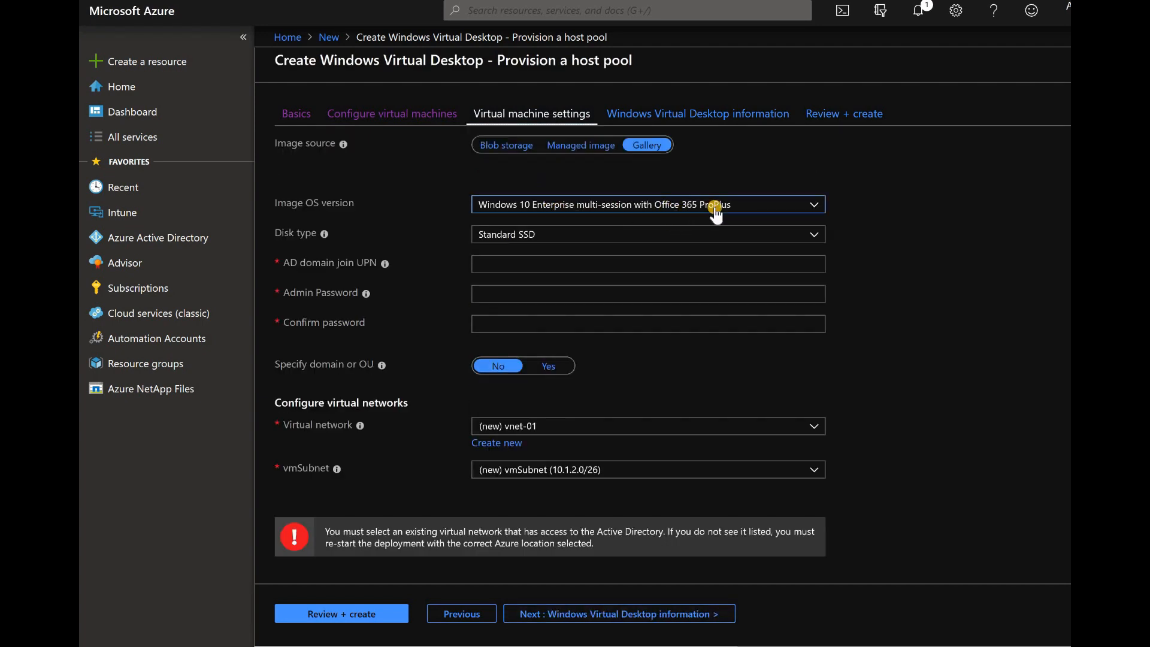
pyautogui.click(647, 203)
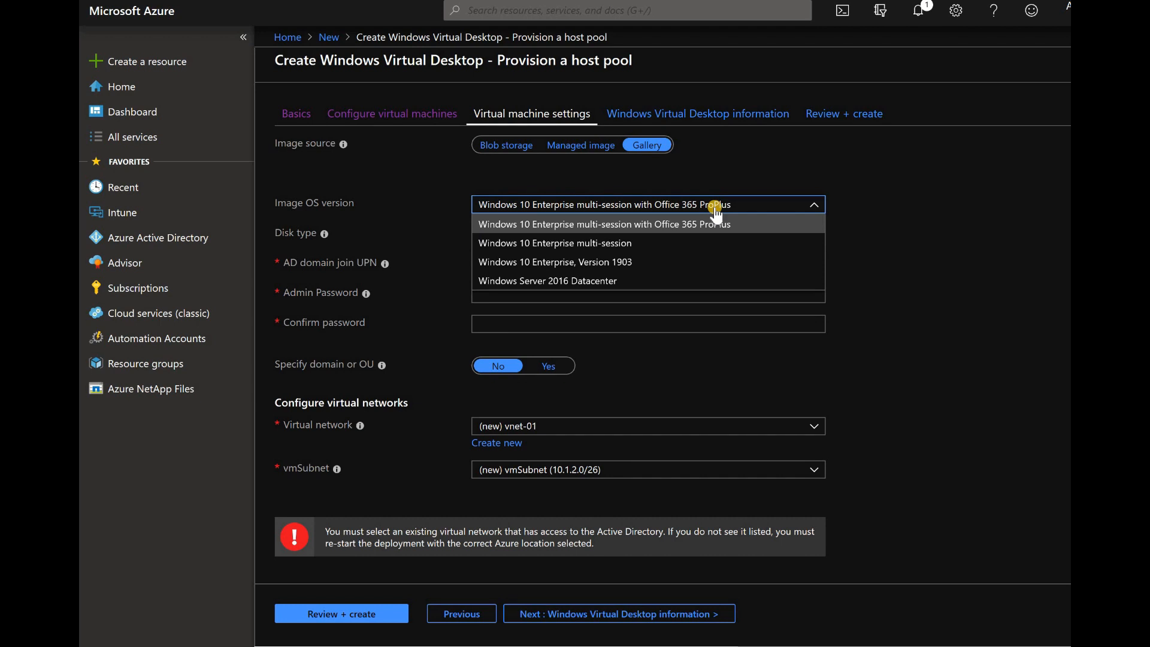
pyautogui.click(599, 224)
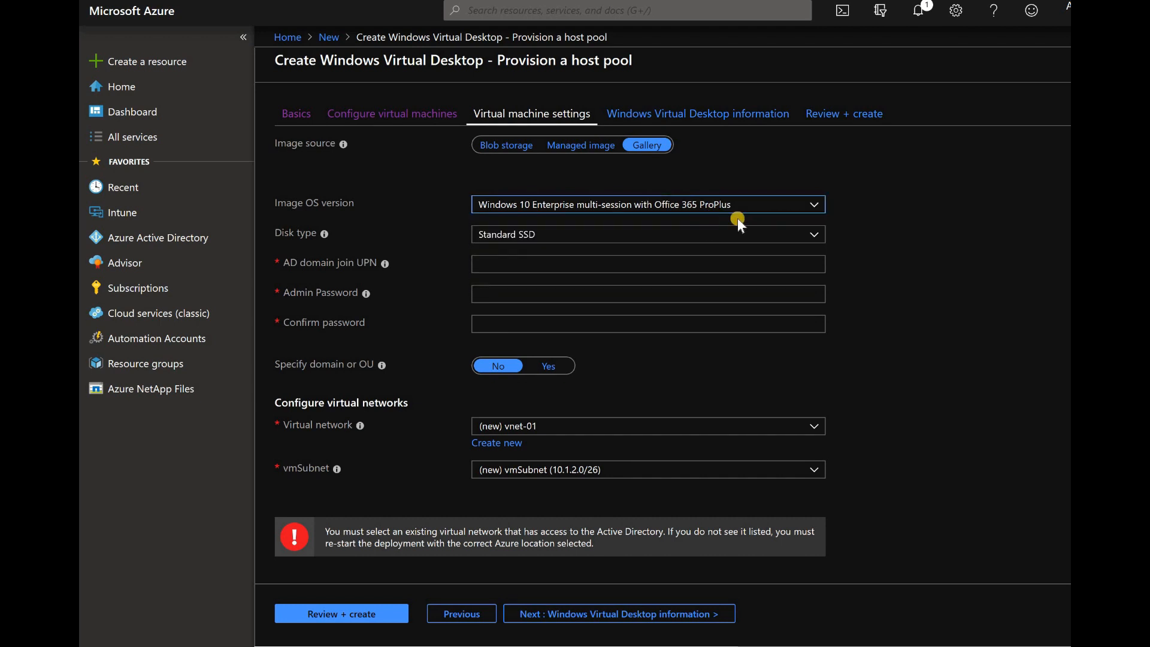
pyautogui.click(648, 234)
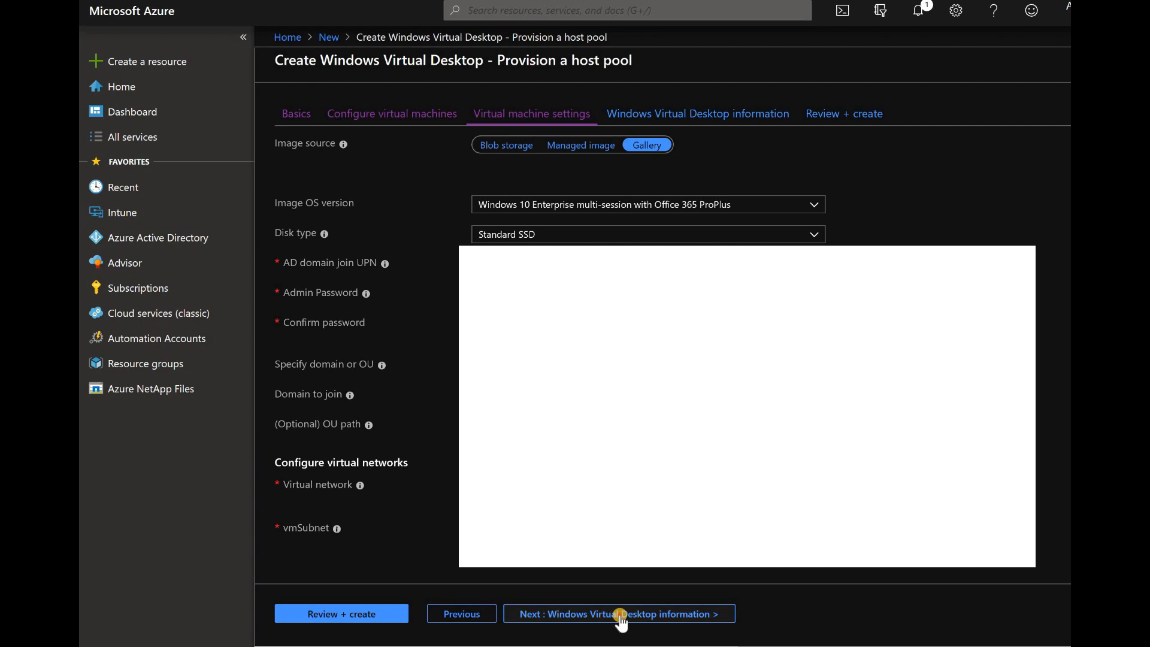
# Step: Make a service principal the RDS owner on the Windows Virtual Desktop information step
pyautogui.click(619, 613)
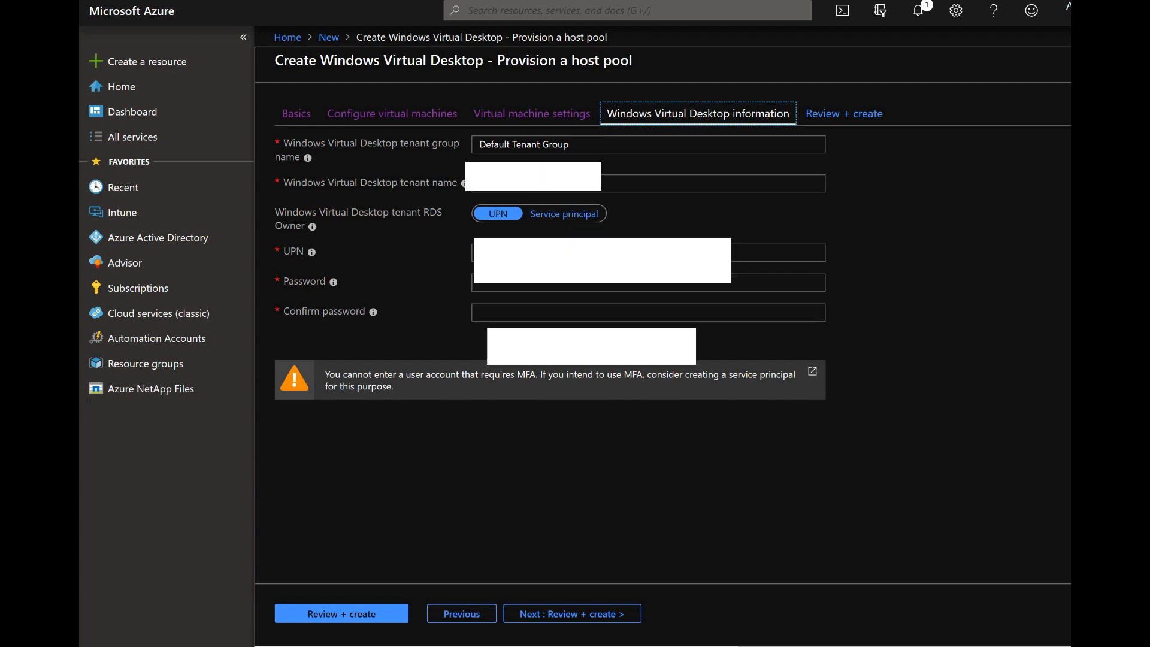
pyautogui.click(564, 213)
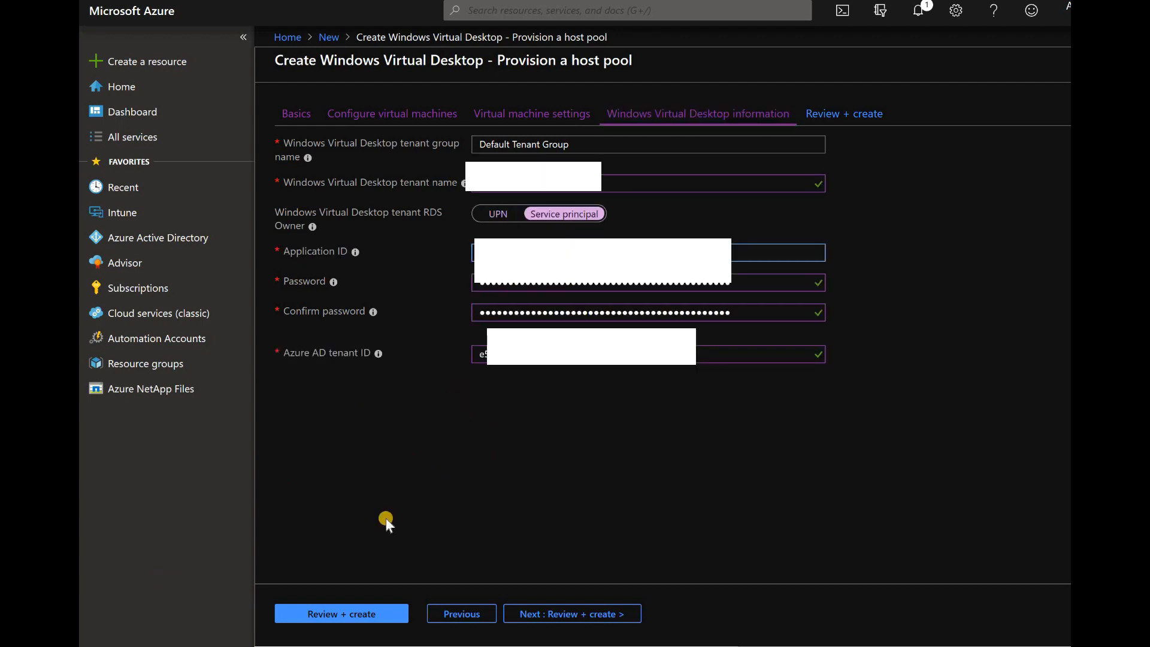
pyautogui.moveTo(572, 614)
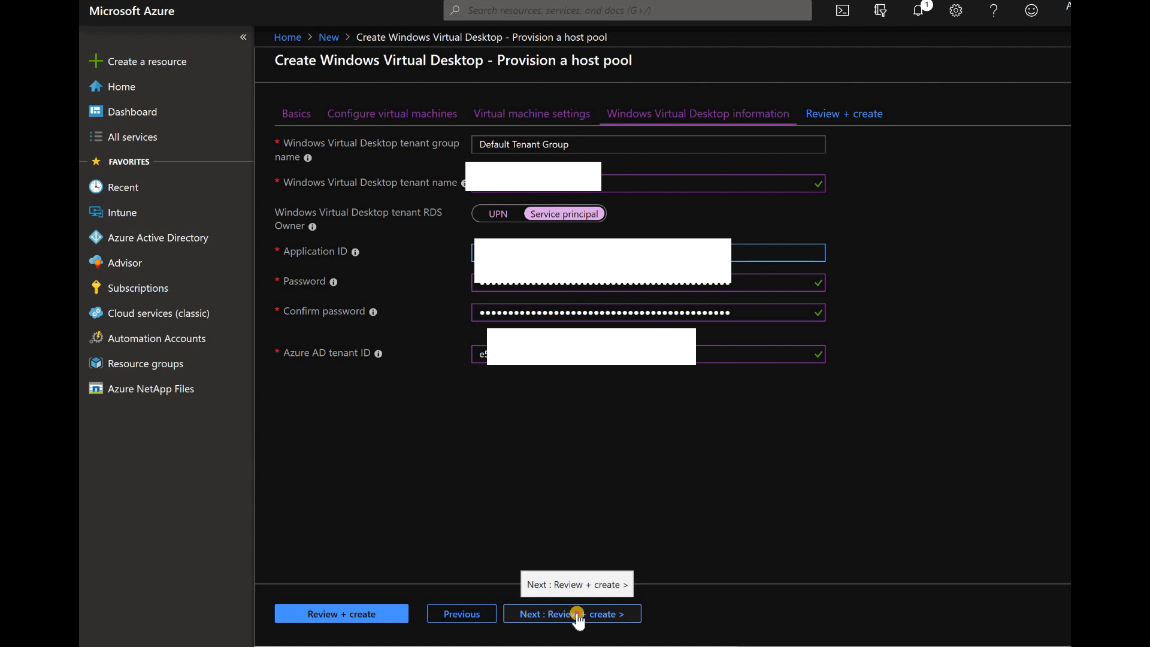
# Step: Return to the VM configuration step and enter WVD- as the virtual machine name prefix
pyautogui.click(573, 613)
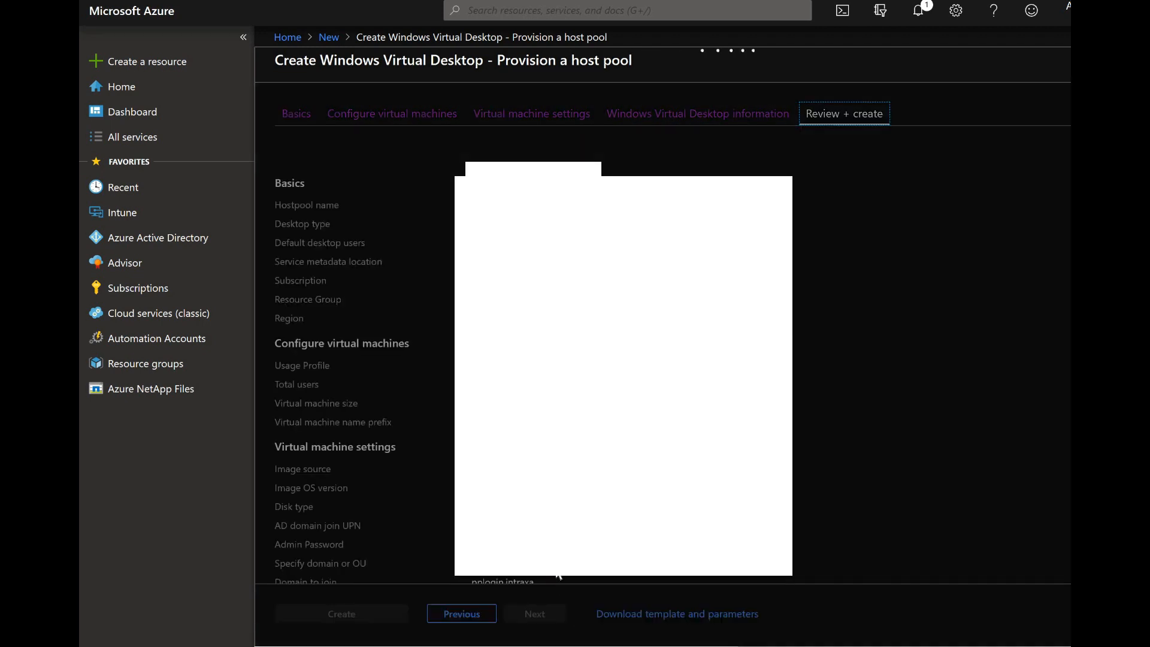
pyautogui.click(842, 112)
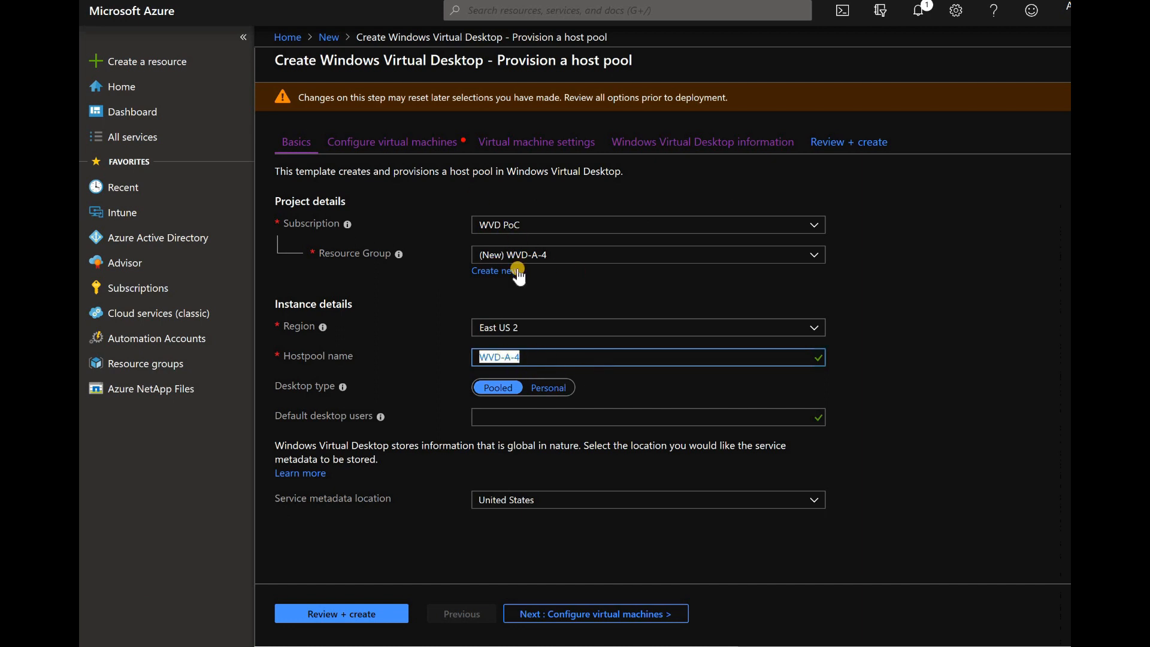
pyautogui.click(393, 142)
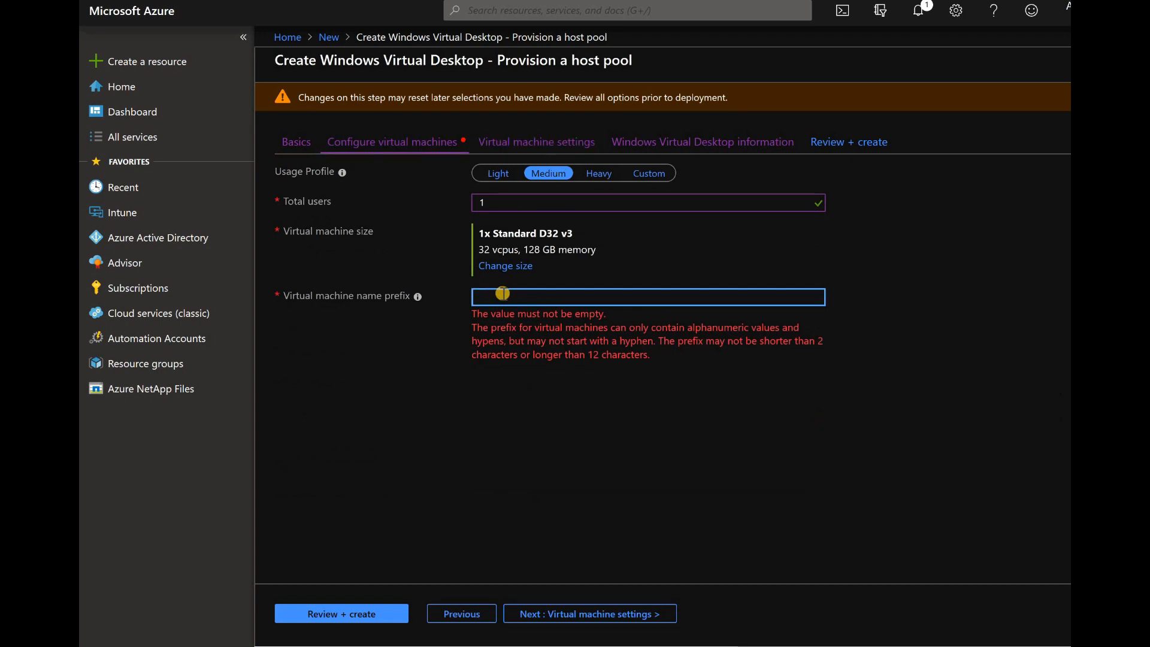
pyautogui.write('WVD')
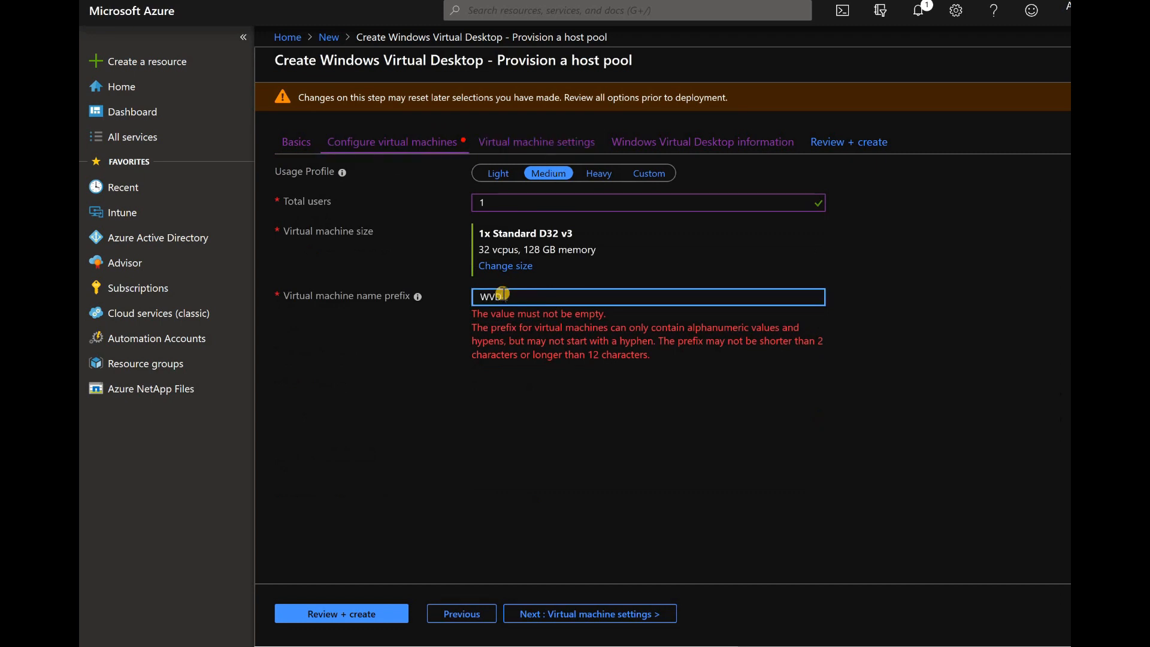
pyautogui.write('-')
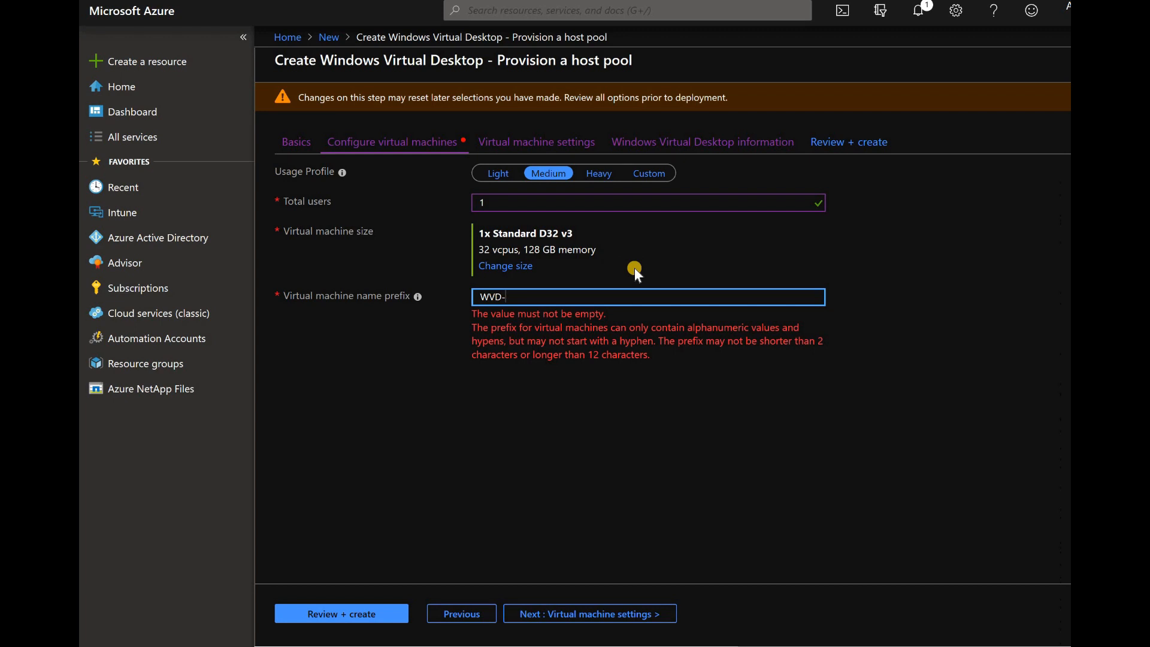
# Step: Review the validated host pool and create it to start the WVD-A-4 deployment
pyautogui.click(340, 613)
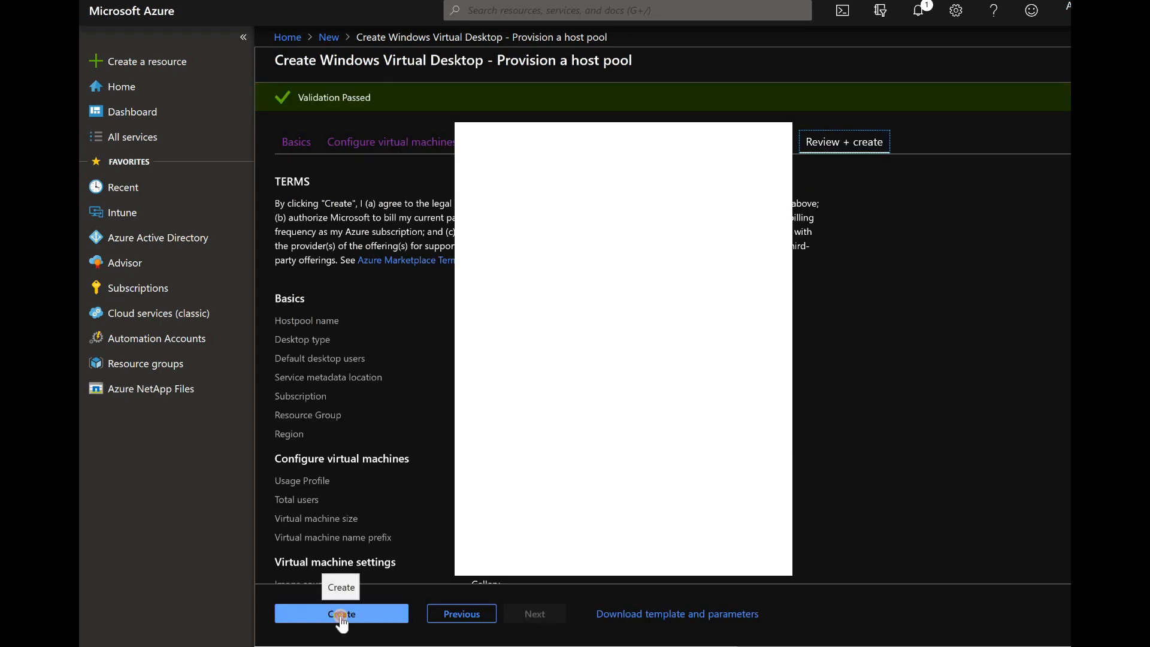
pyautogui.click(340, 614)
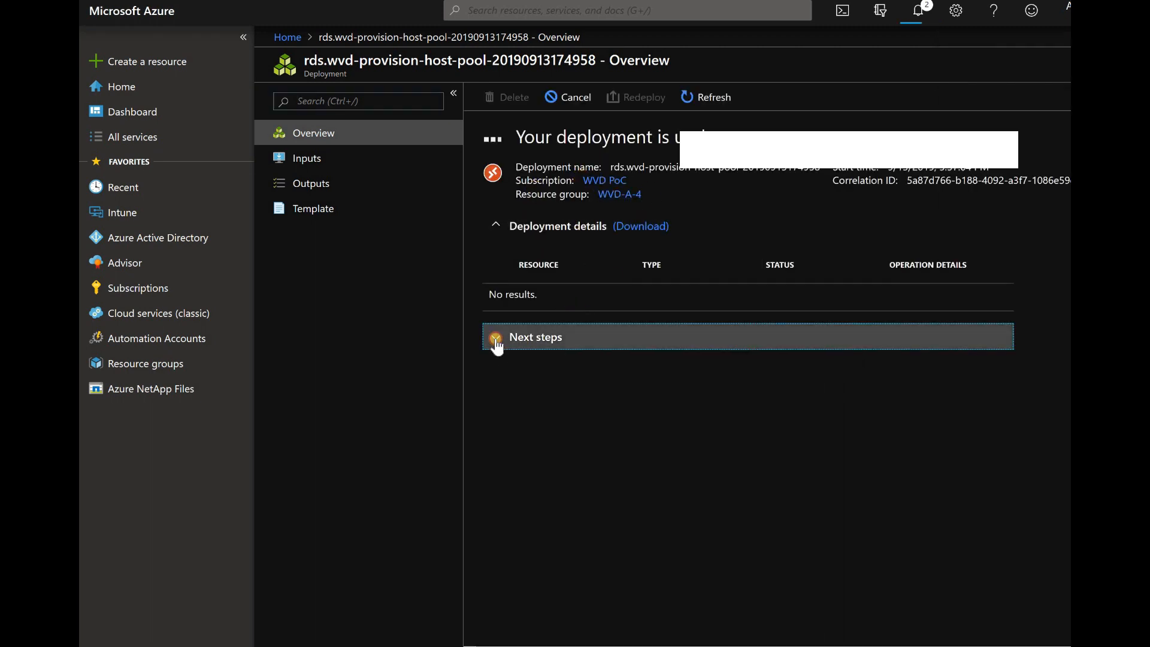
# Step: Watch the deployment via next steps and notifications, then go to the deployed resource
pyautogui.click(497, 336)
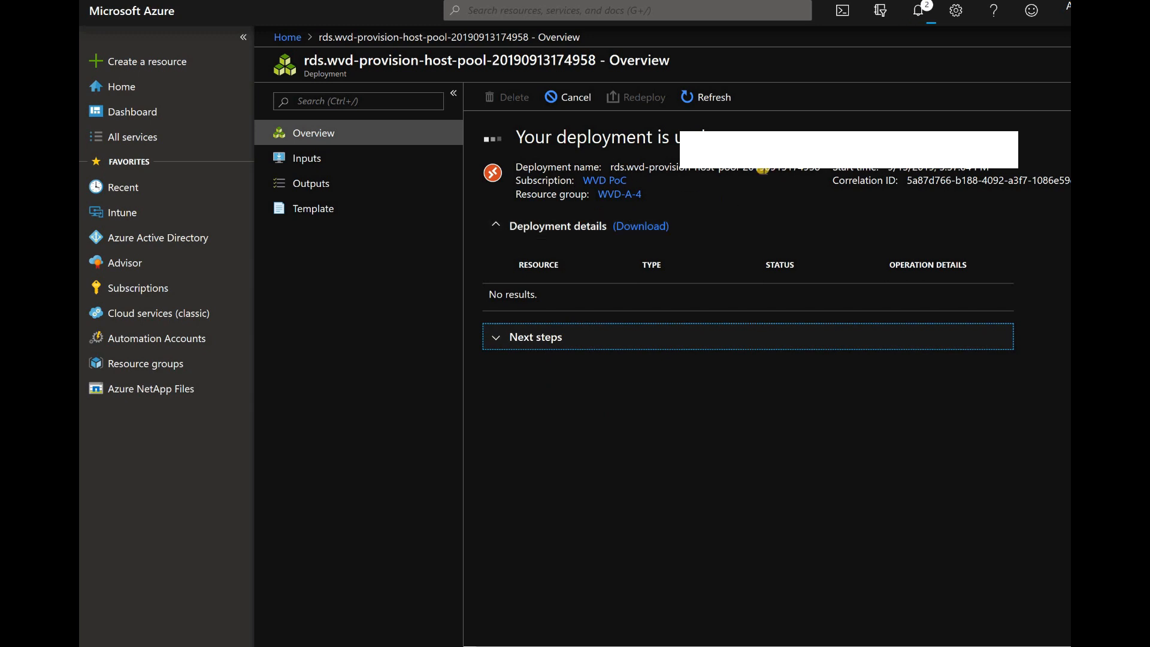
pyautogui.moveTo(918, 12)
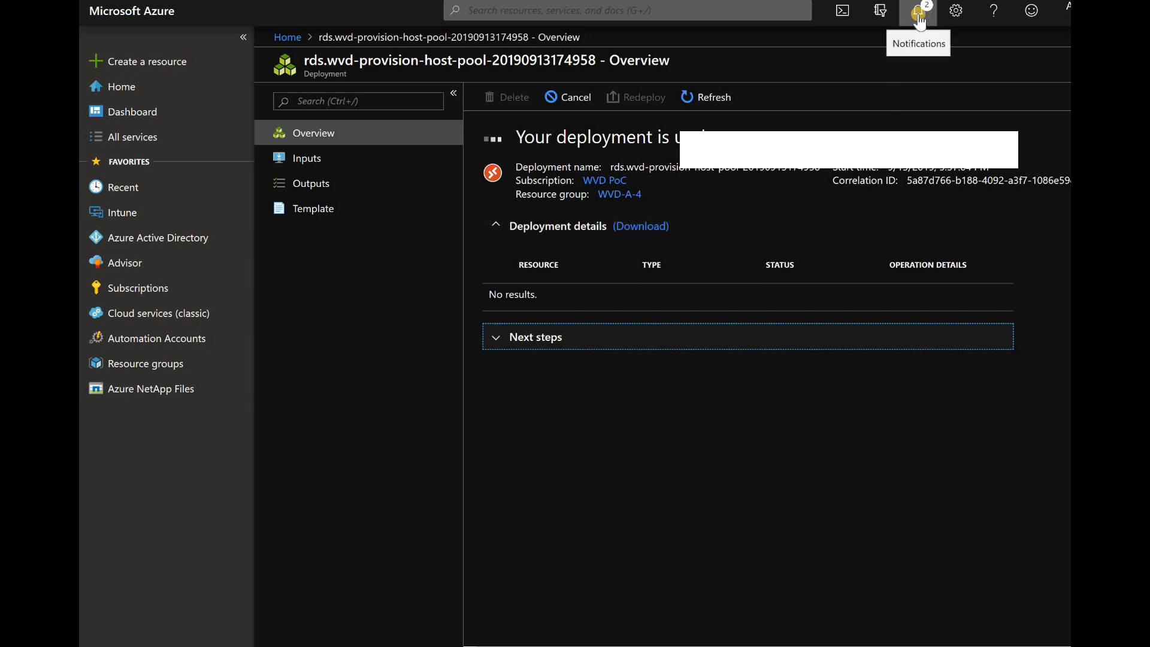
pyautogui.click(916, 11)
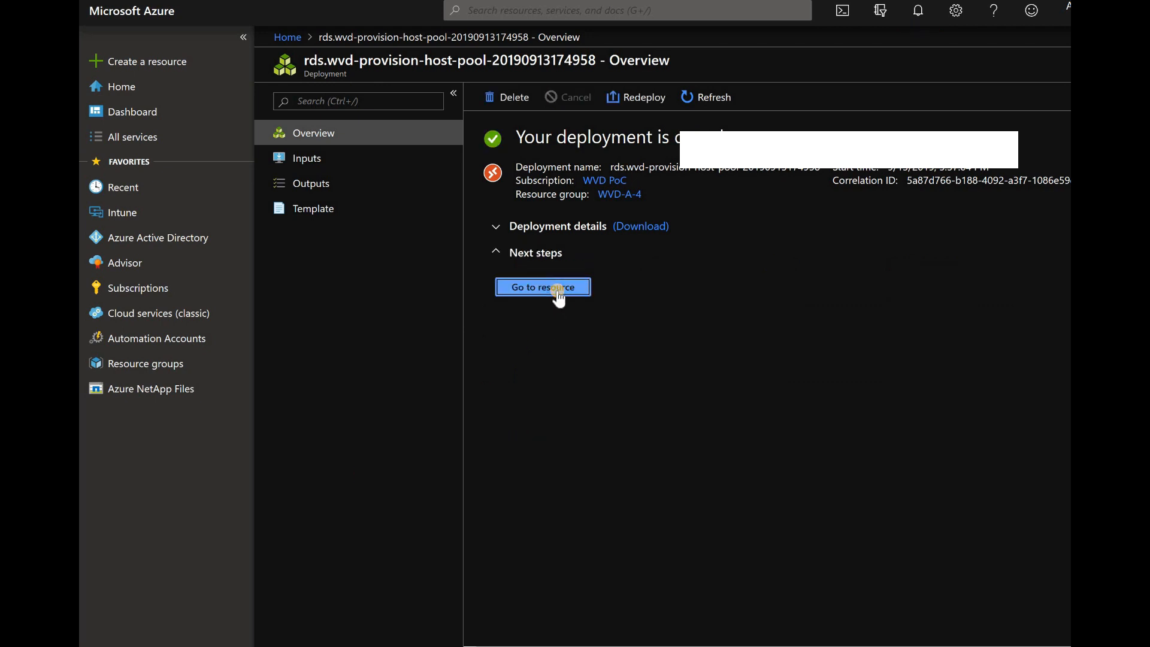
pyautogui.click(542, 286)
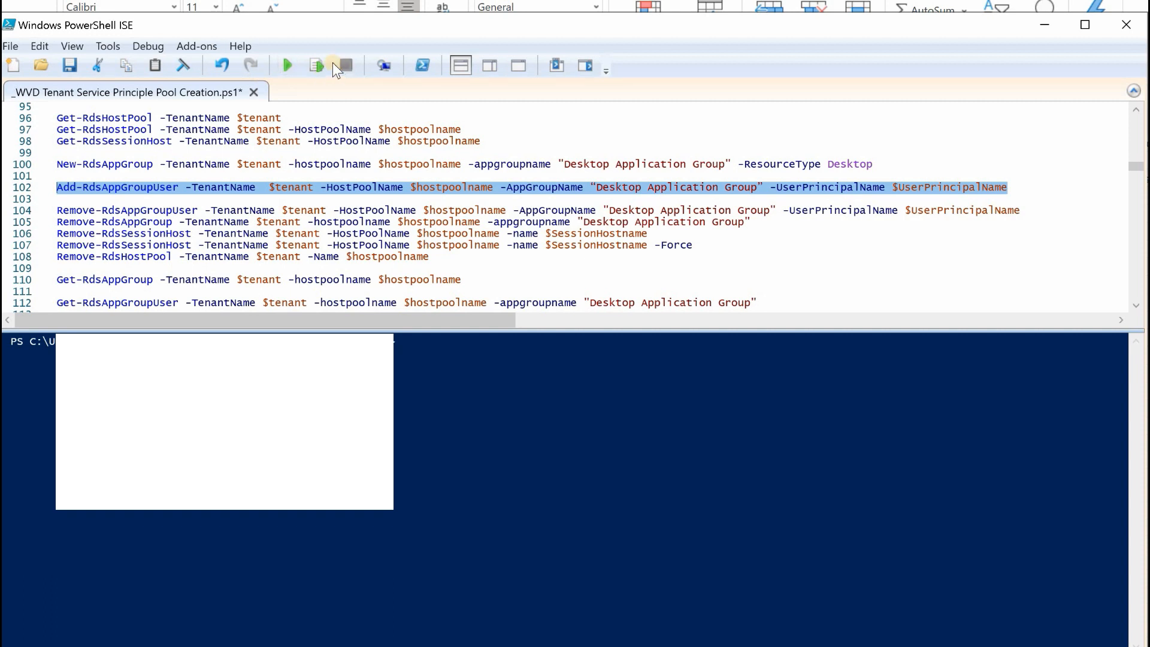
# Step: Run the selected Add-RdsAppGroupUser line to assign the user to the Desktop Application Group
pyautogui.click(316, 64)
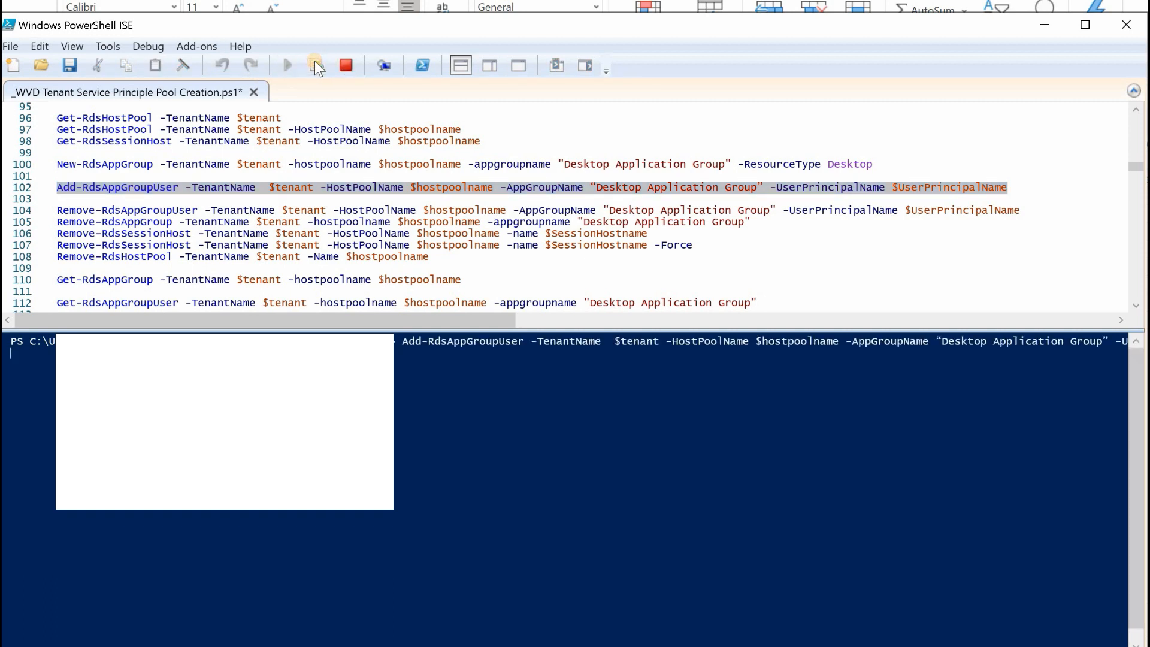
pyautogui.click(315, 64)
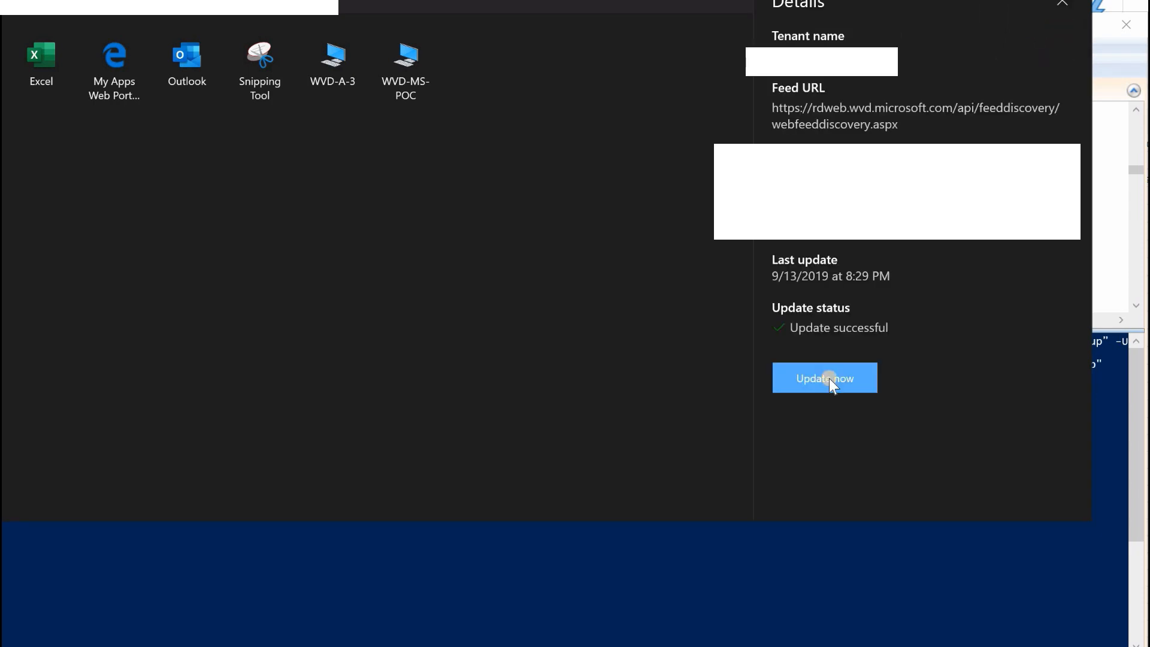
# Step: Update the subscribed workspace feed so the WVD-A-4 desktop appears
pyautogui.click(824, 377)
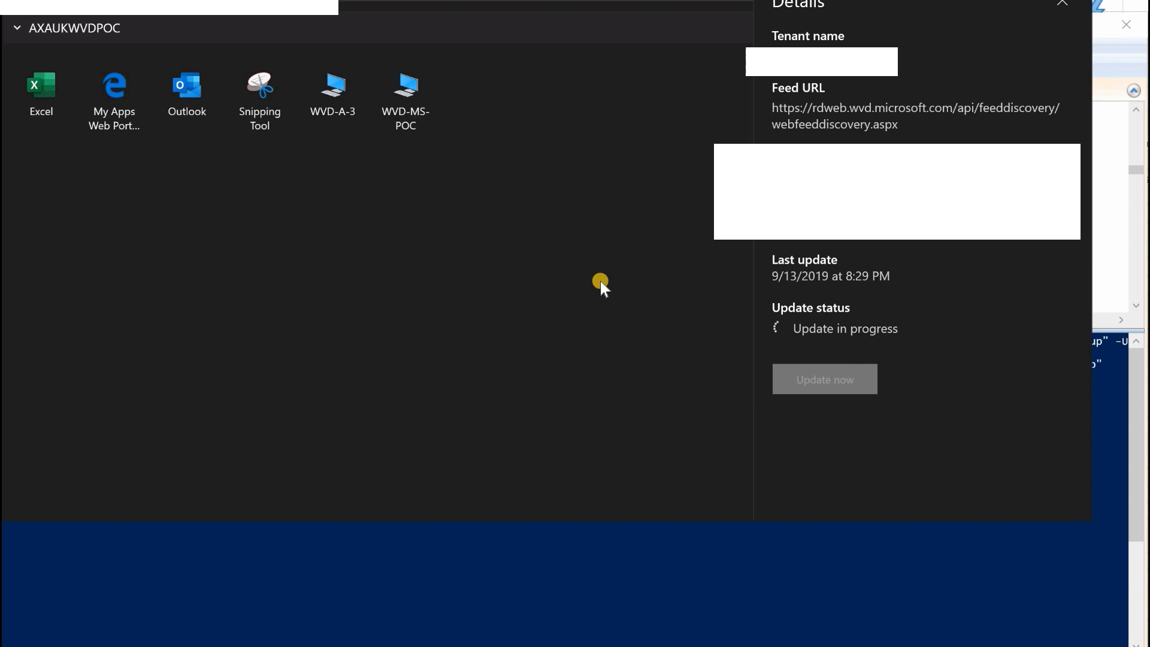
pyautogui.moveTo(506, 279)
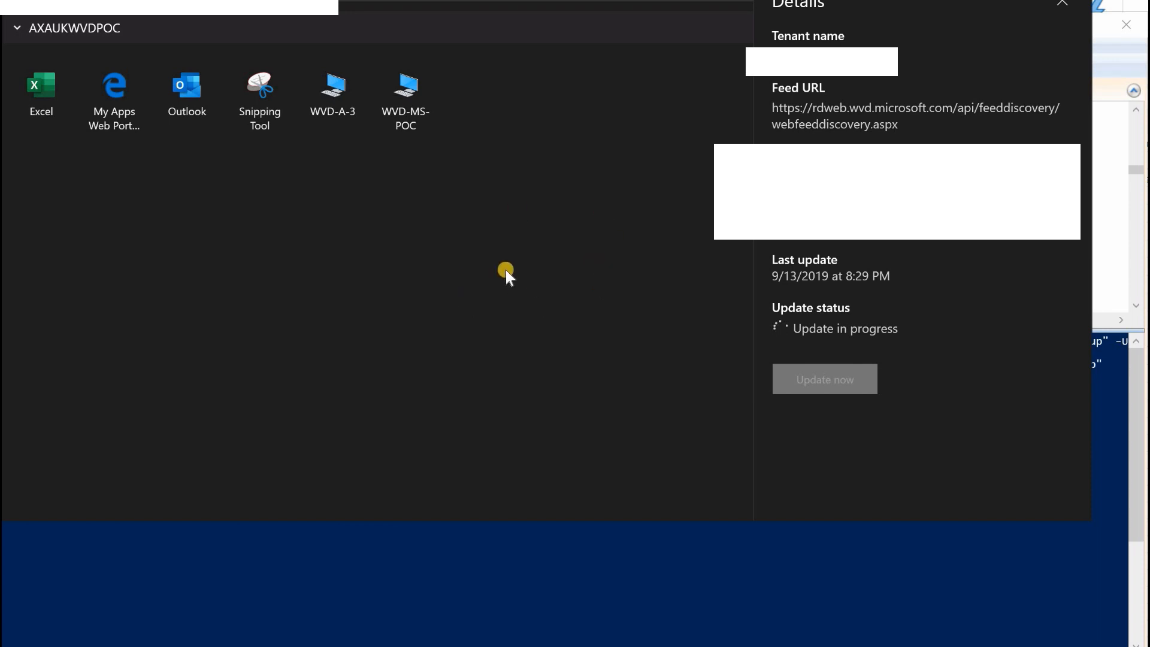
pyautogui.moveTo(397, 322)
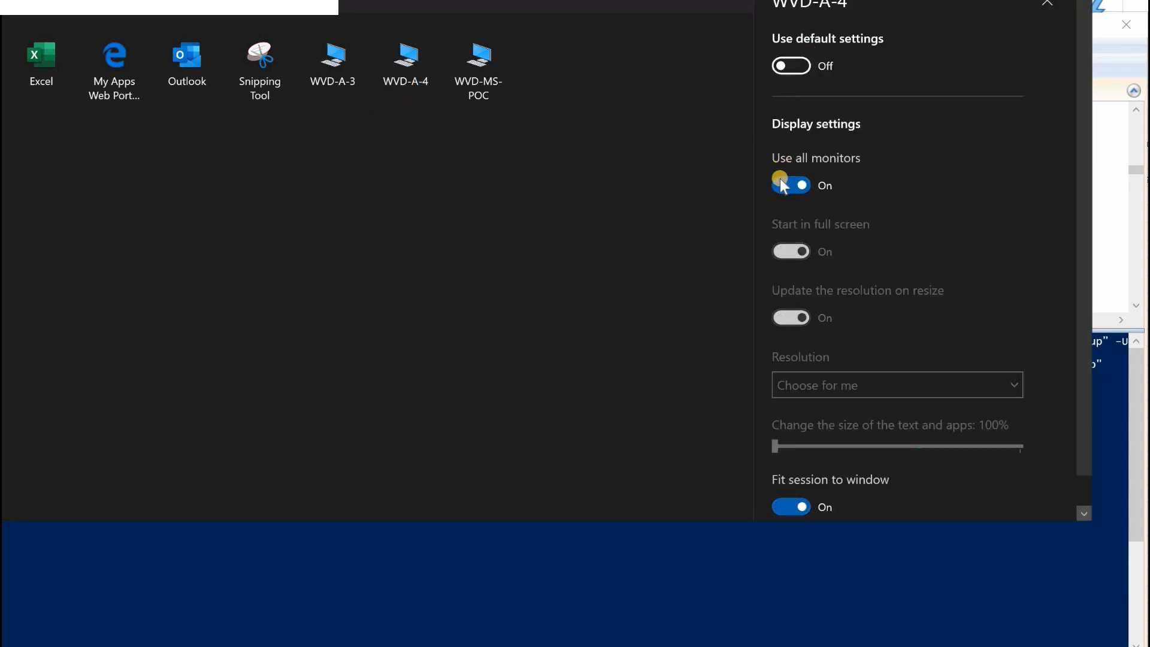
# Step: Set WVD-A-4 to single-monitor 1680 x 1050 without resize updates at 175% scaling and launch it
pyautogui.click(791, 185)
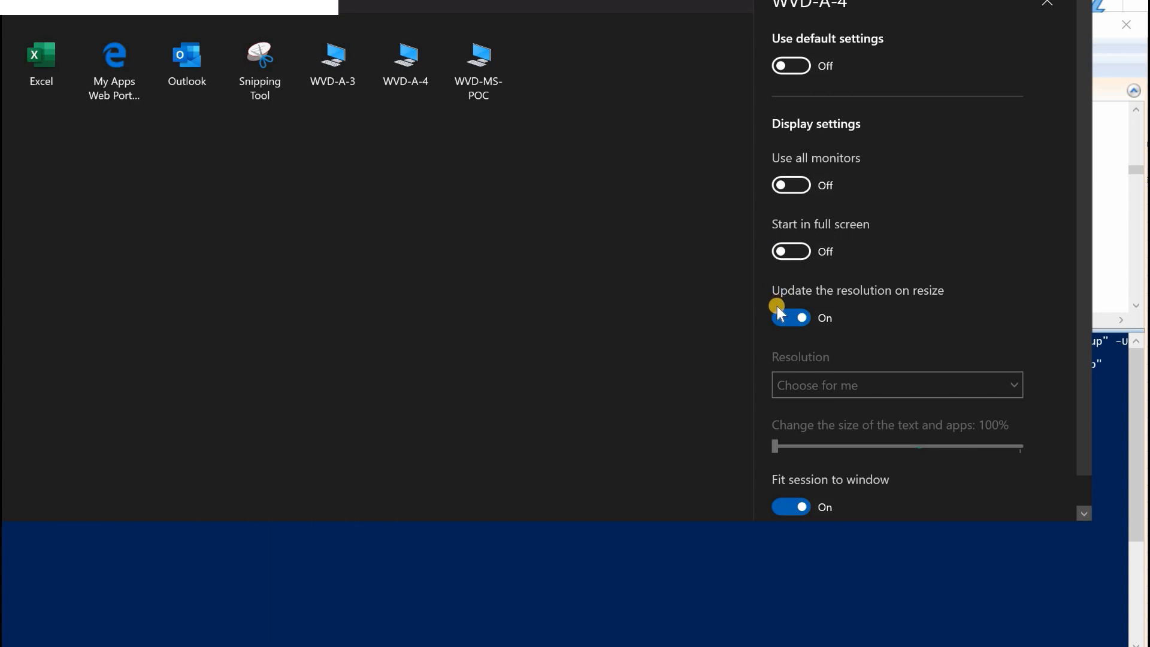
pyautogui.click(897, 385)
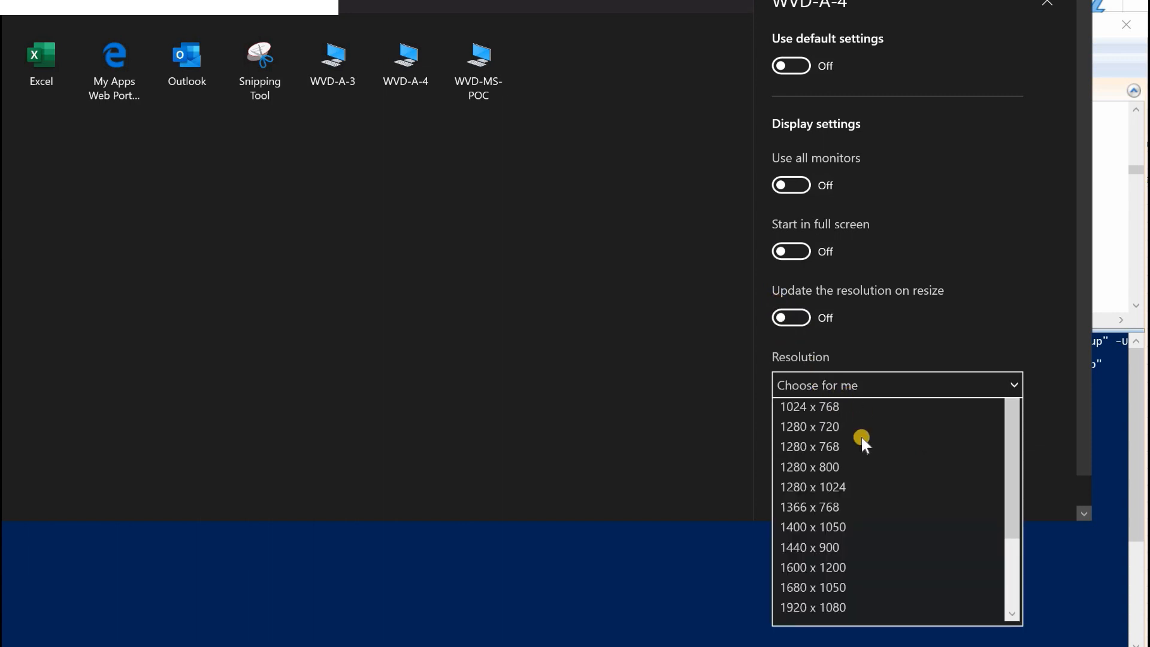
pyautogui.click(813, 587)
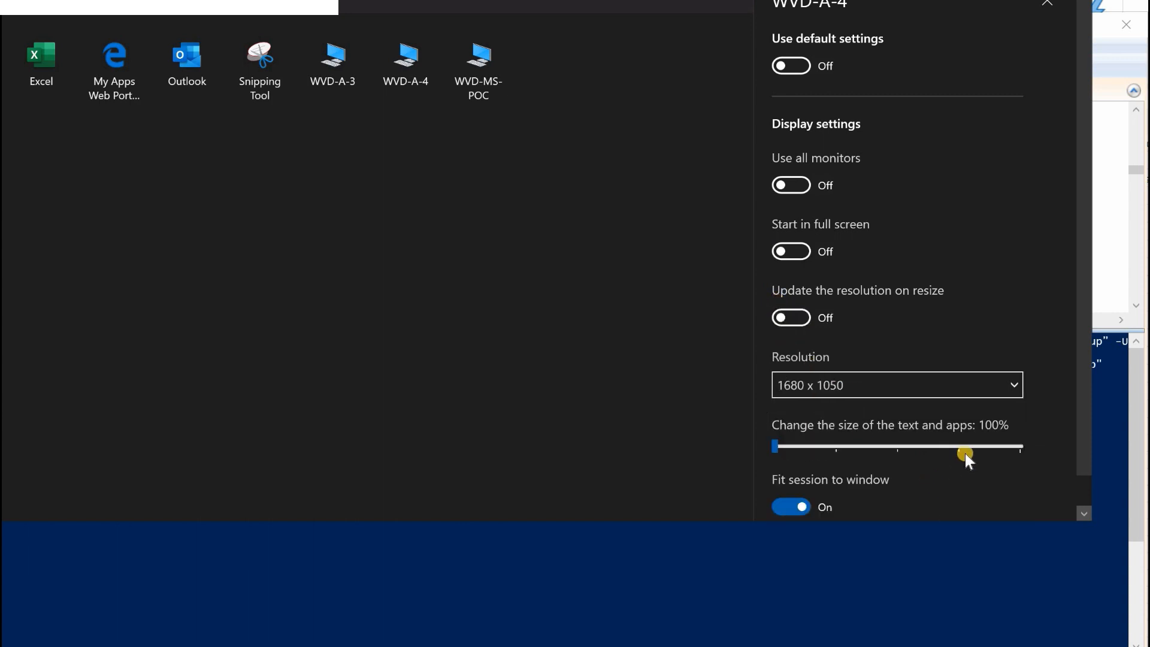
pyautogui.moveTo(966, 447); pyautogui.dragTo(959, 448)
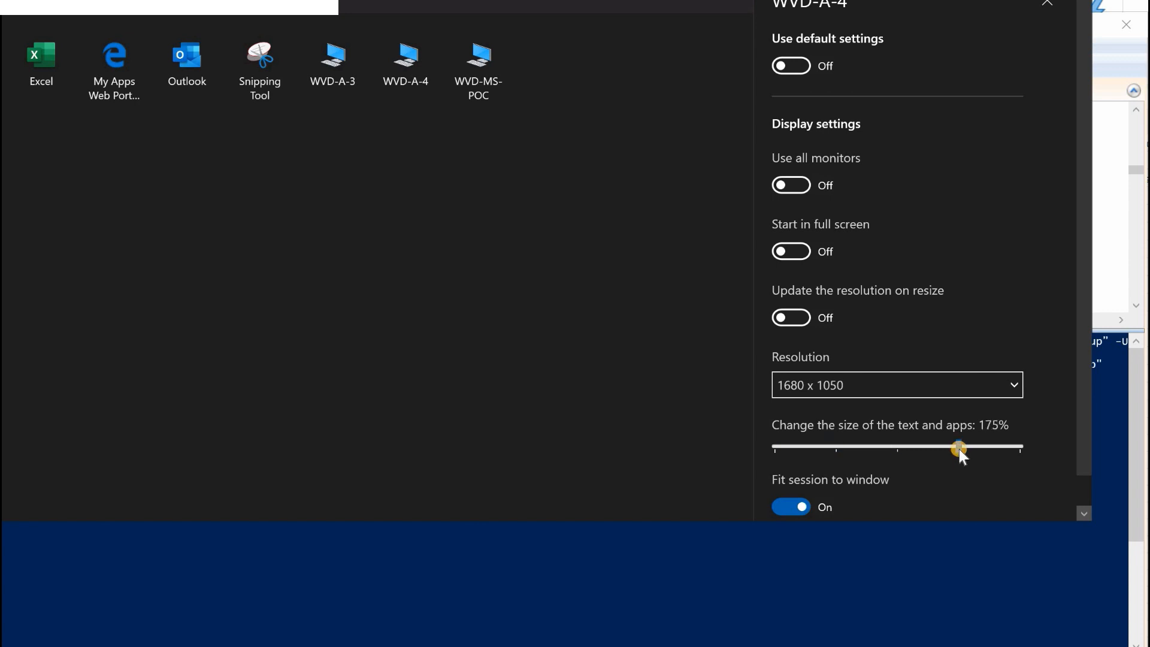
pyautogui.doubleClick(407, 57)
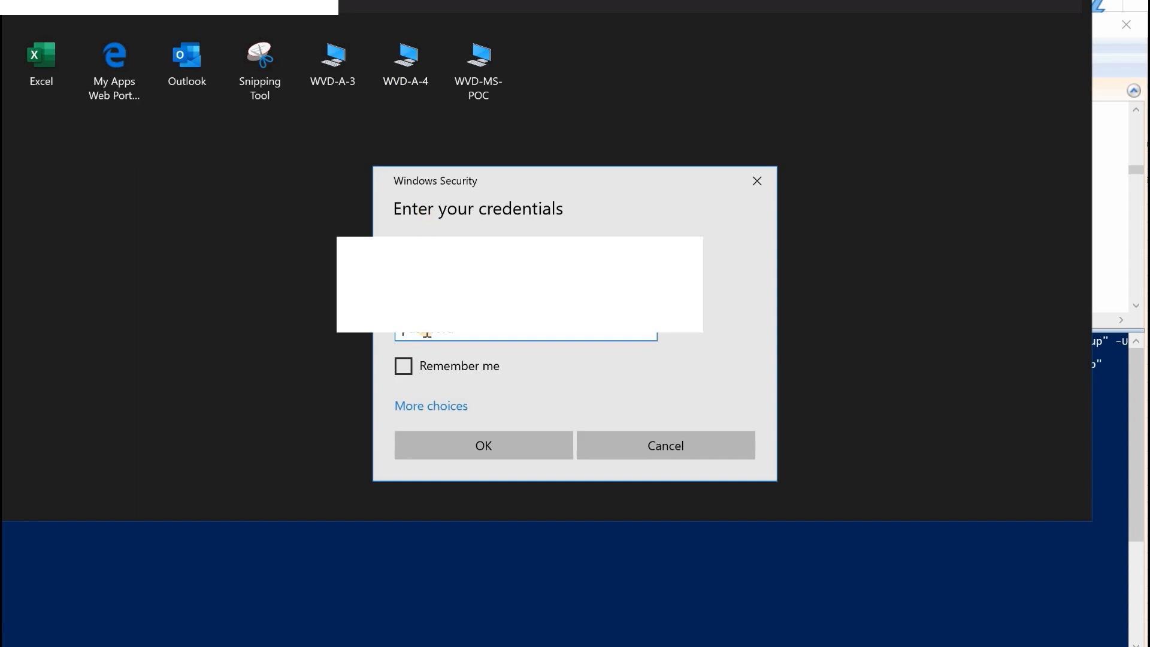
# Step: Submit the Windows Security credentials to connect the WVD-A-4 Windows 10 desktop
pyautogui.click(482, 445)
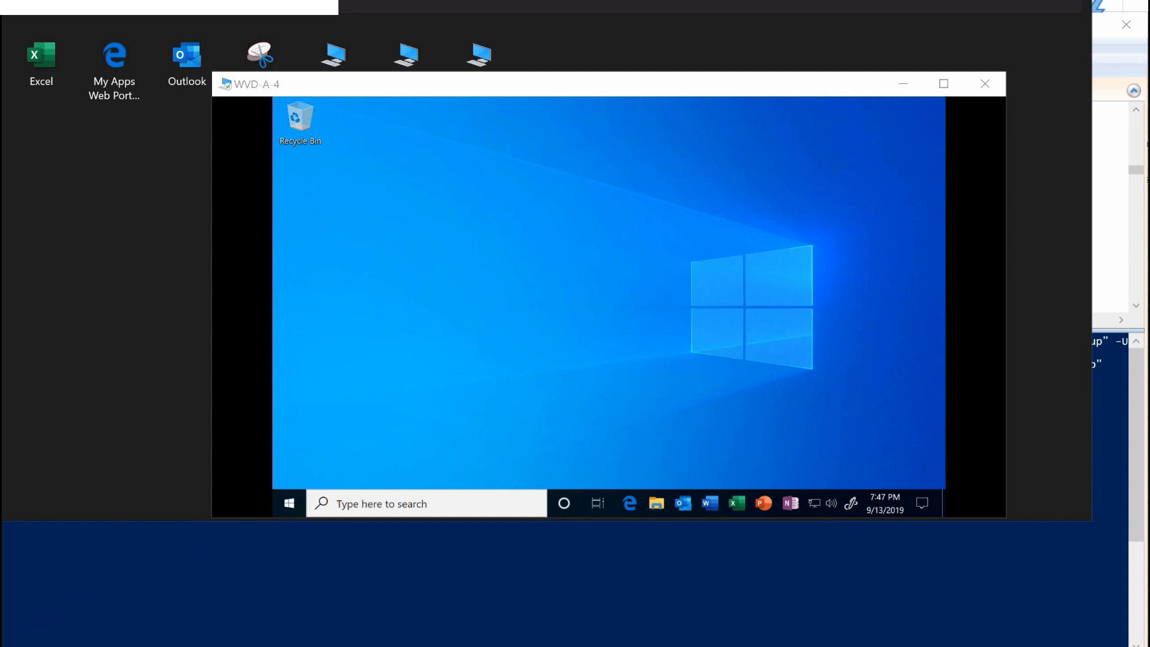
# Step: Close the WVD-A-4 session window and select WVD-A-4 again in the workspace list
pyautogui.click(985, 83)
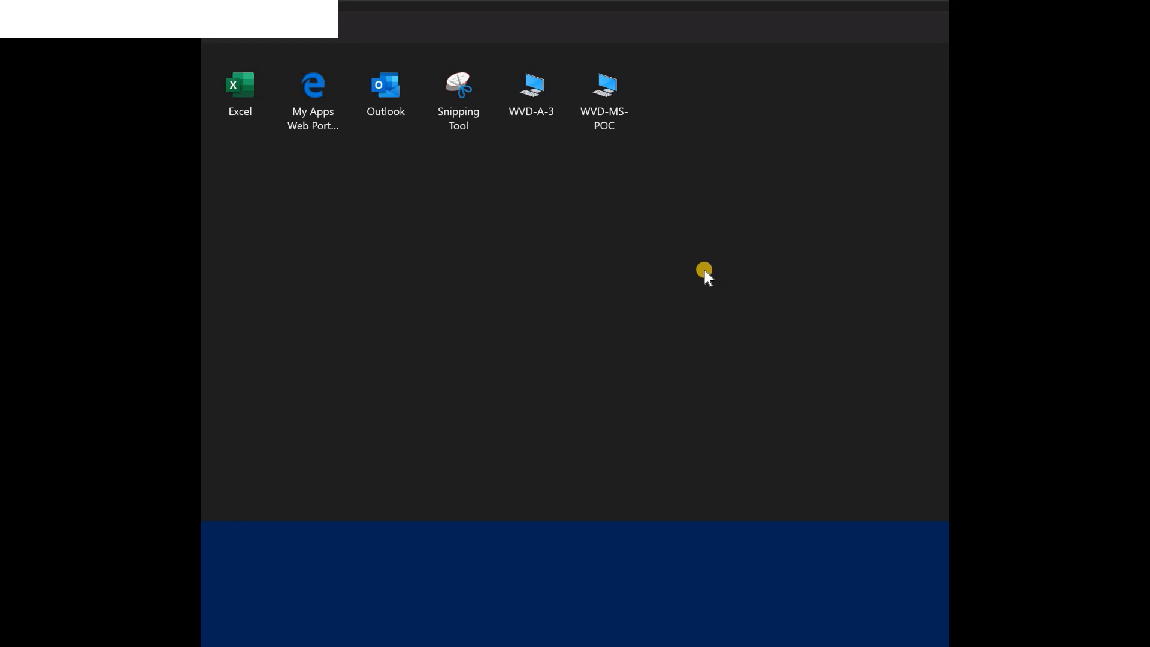
pyautogui.moveTo(596, 321)
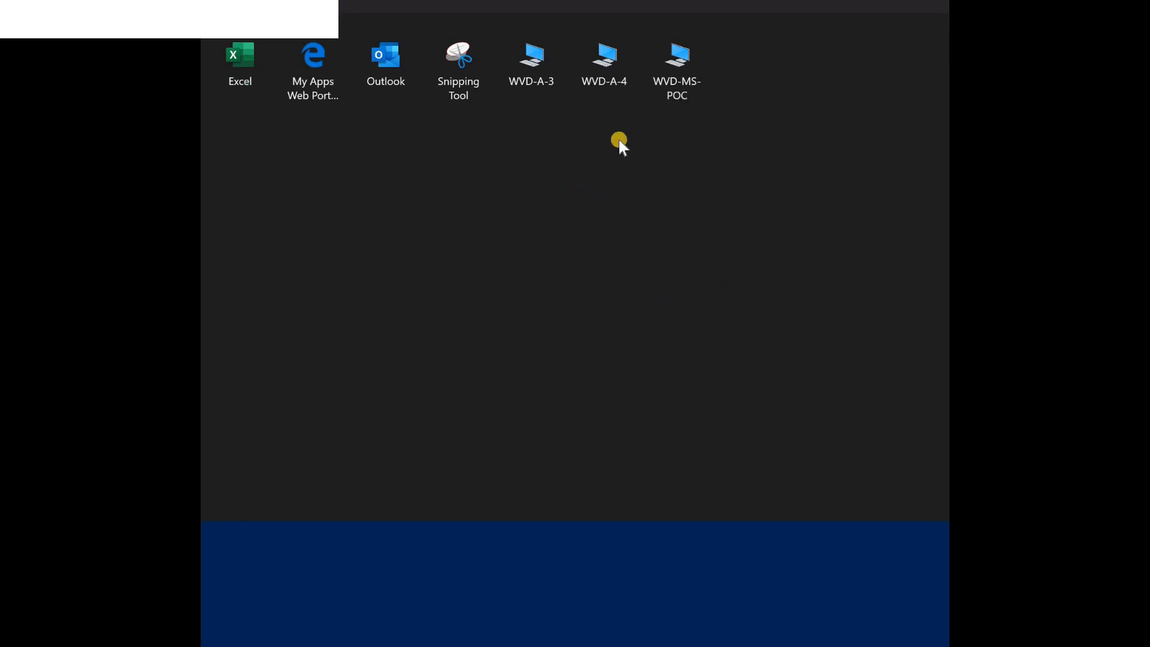
pyautogui.click(604, 70)
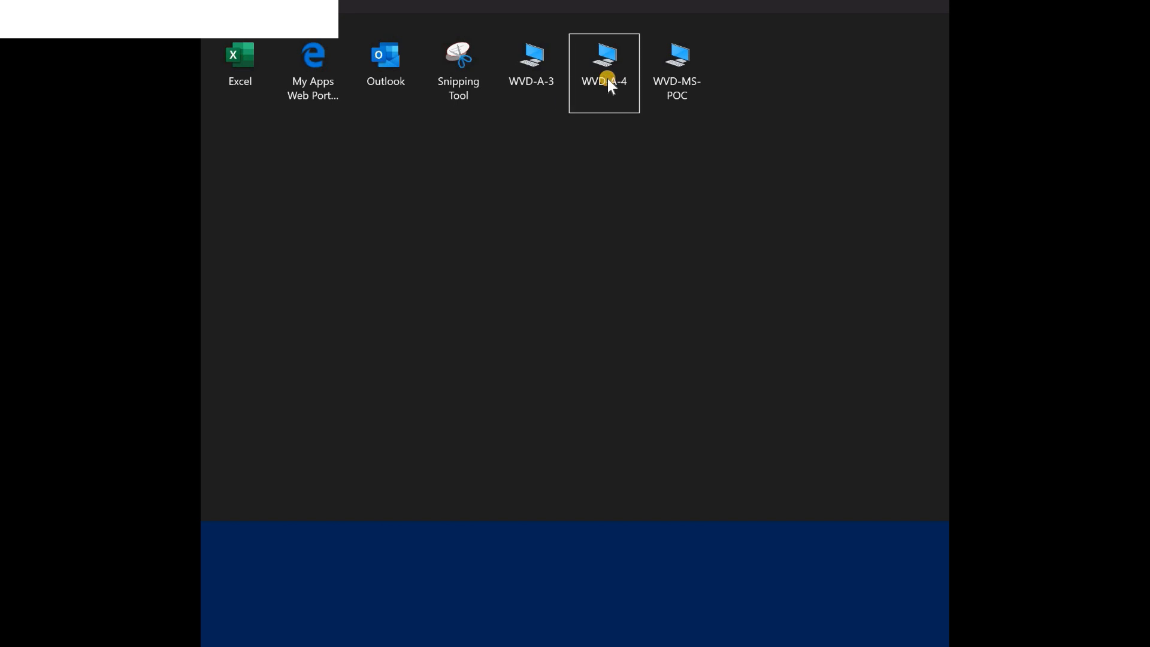
pyautogui.moveTo(602, 73)
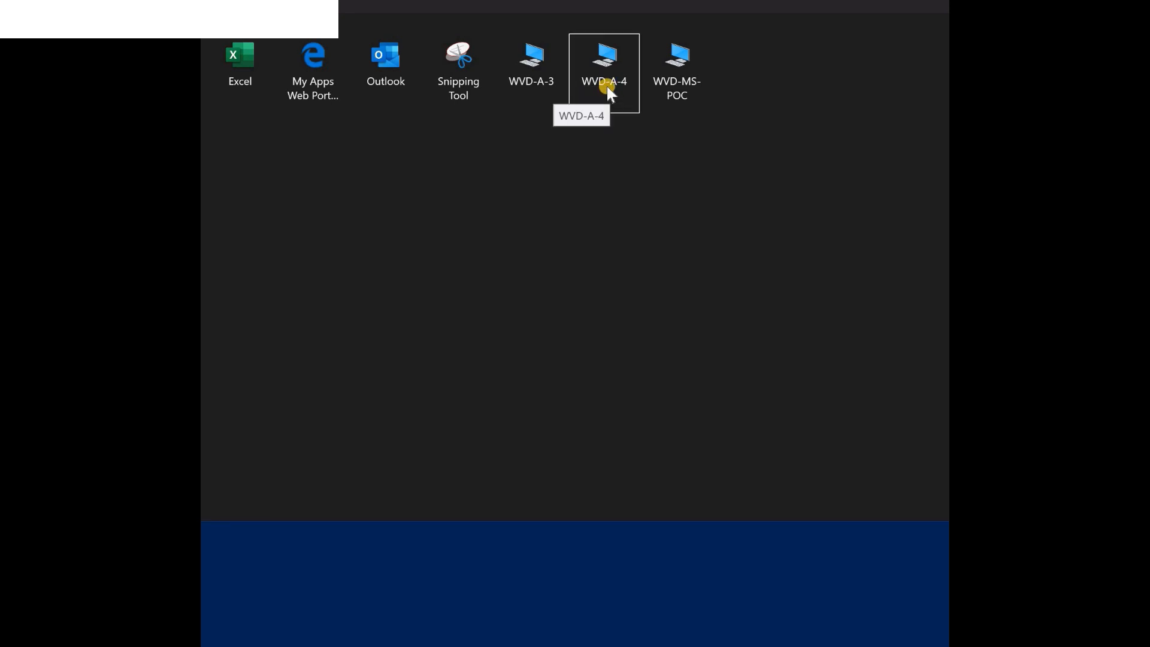